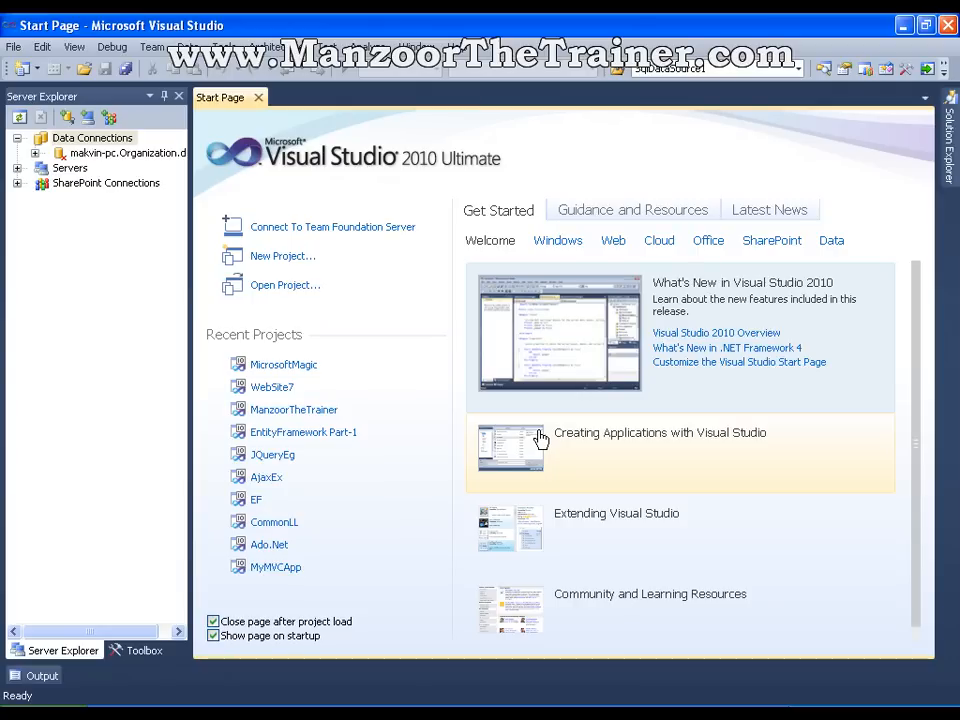
mouse_move(480, 345)
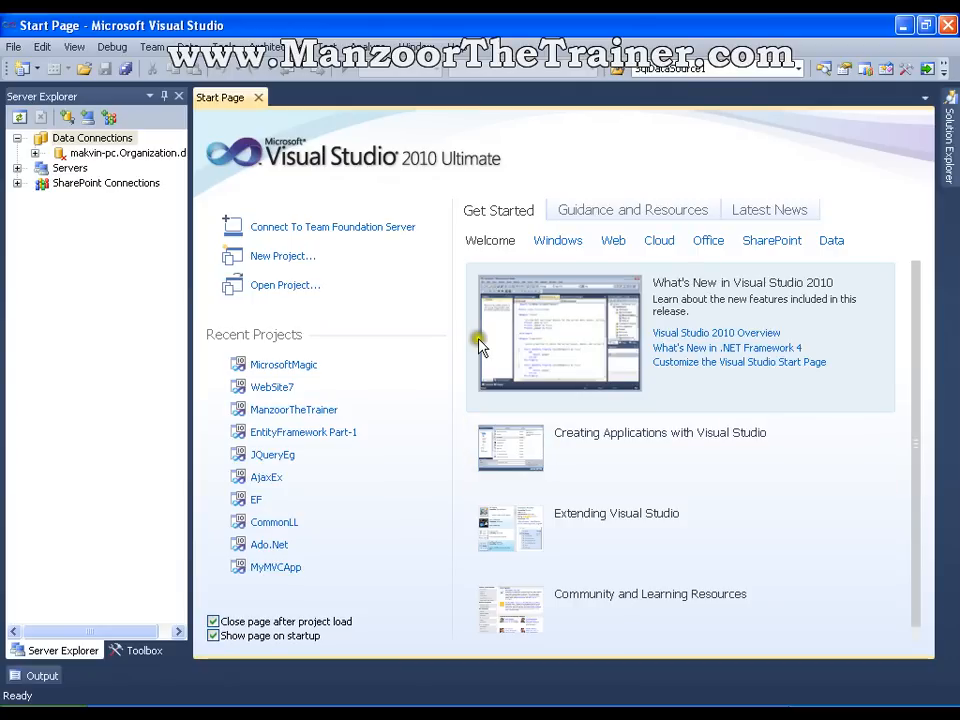
mouse_move(100, 145)
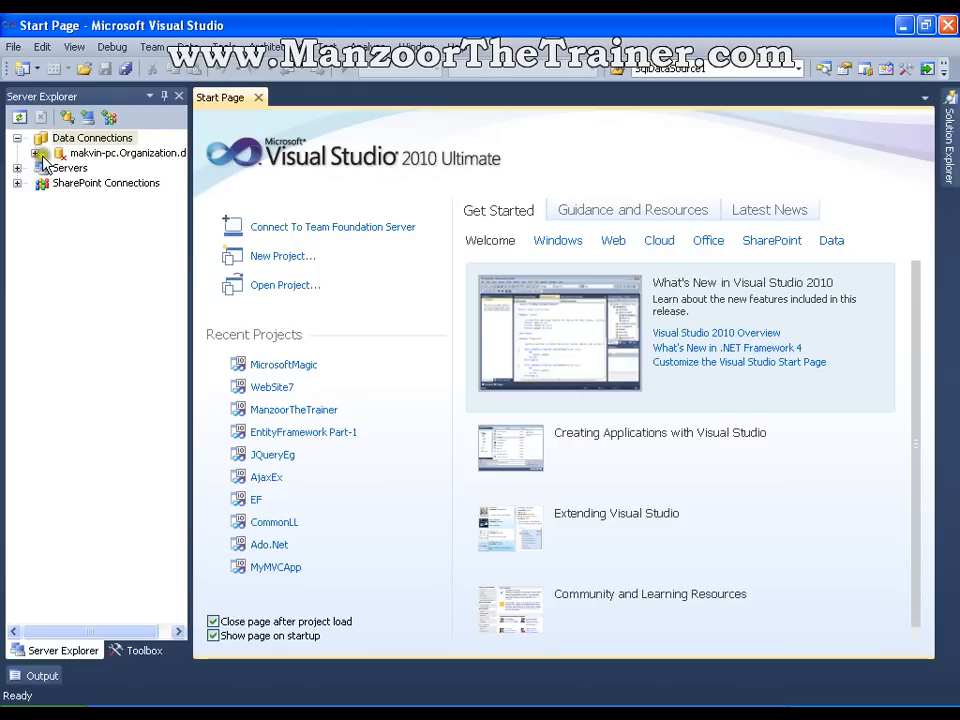
Expand the database connection's Tables node in Server Explorer and select tbl_Dept
click(34, 152)
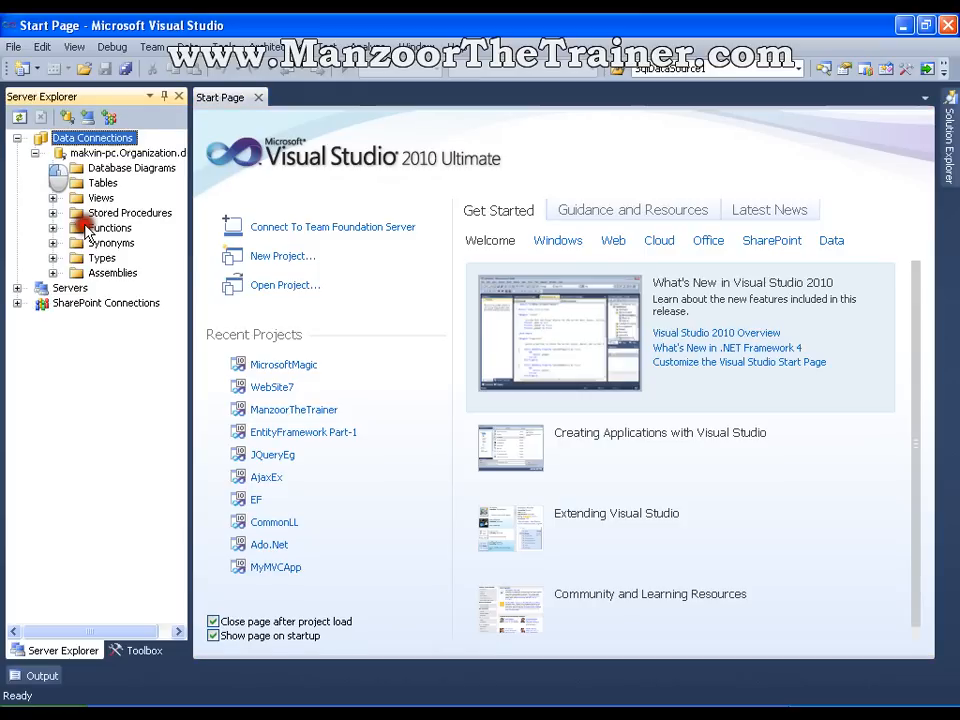
click(54, 182)
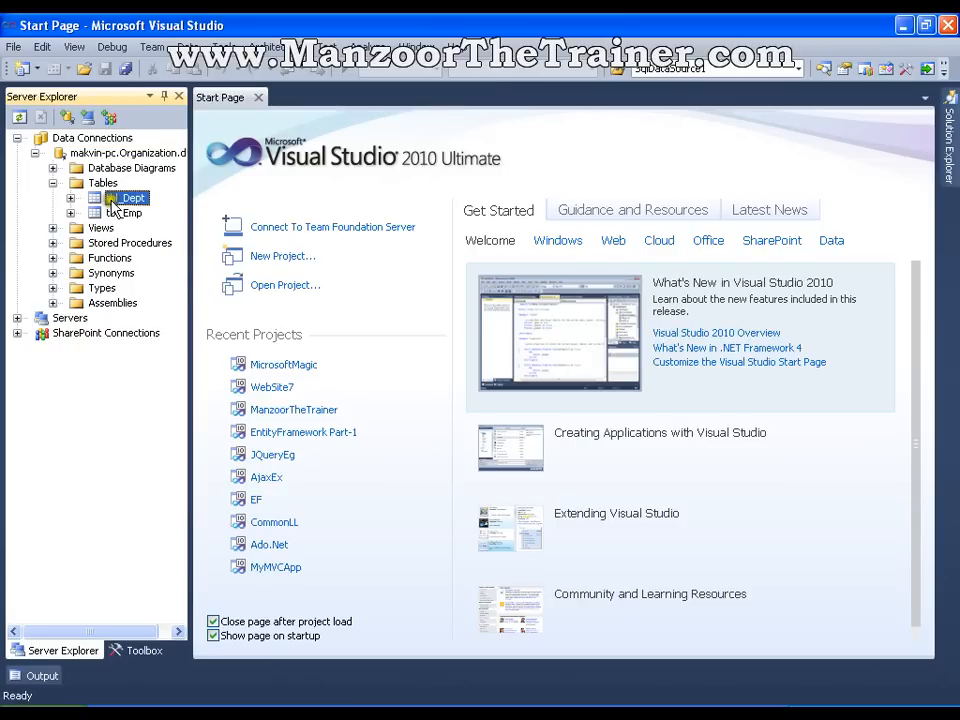
click(130, 213)
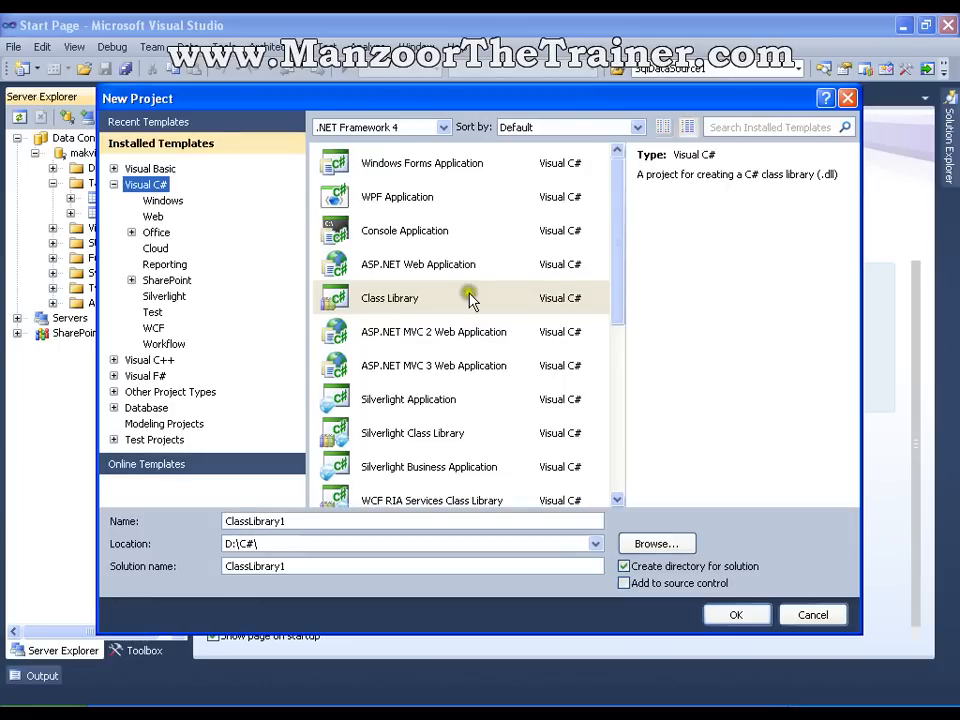
Create an ASP.NET Dynamic Data Entities Web Application named MicrosoftMagicWebApp
scroll(down, 3)
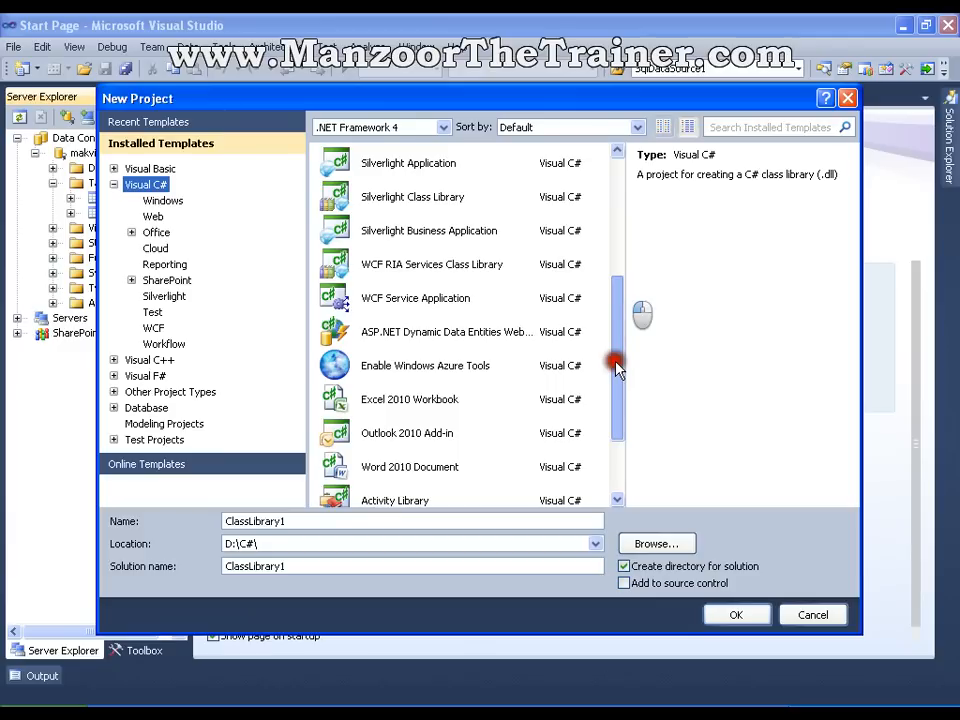
click(445, 331)
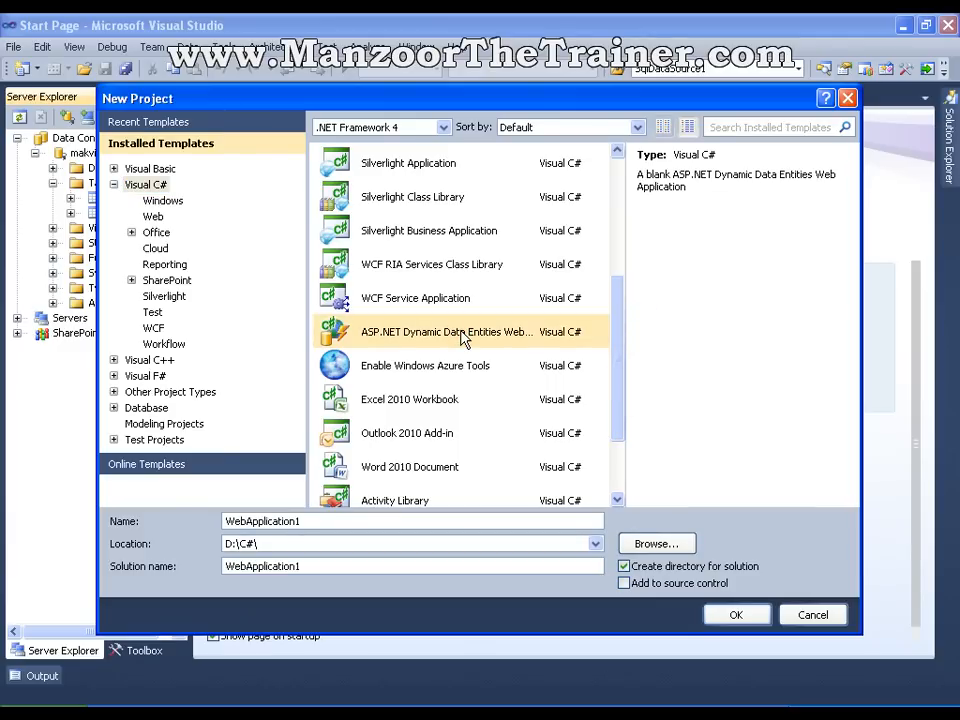
text(MicrosoftMagicWebApp)
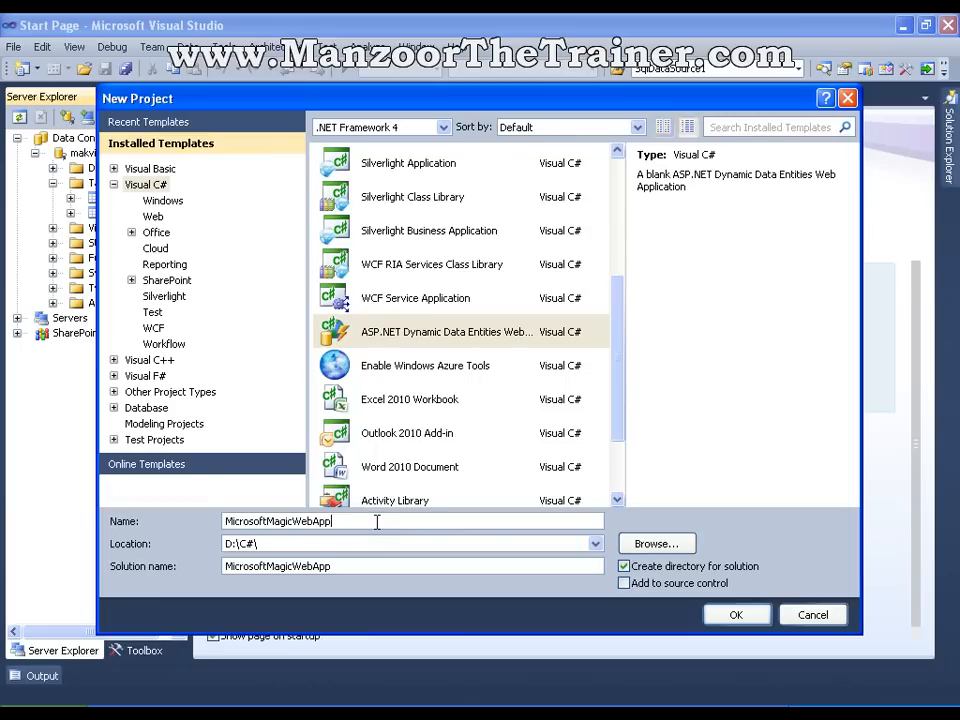
mouse_move(399, 523)
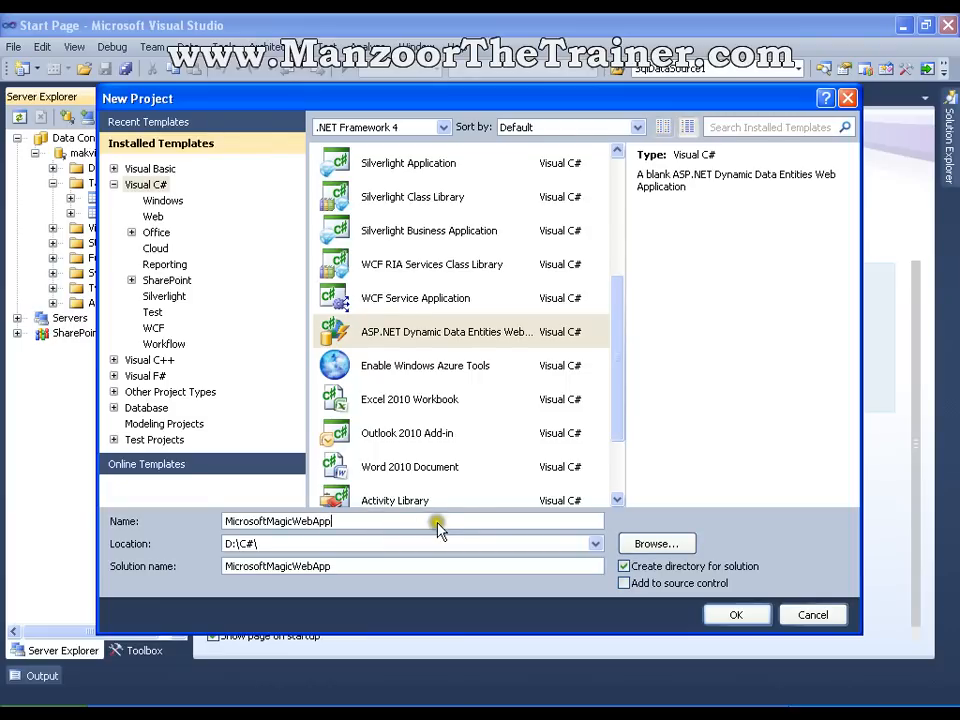
click(737, 614)
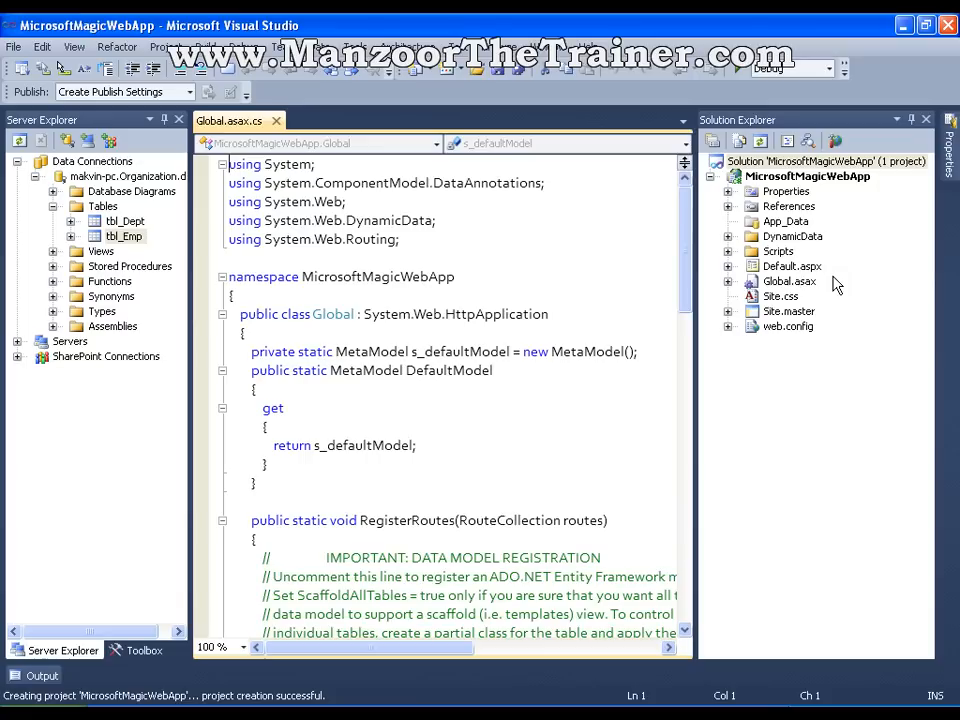
Click in Solution Explorer once the MicrosoftMagicWebApp project finishes loading
click(807, 176)
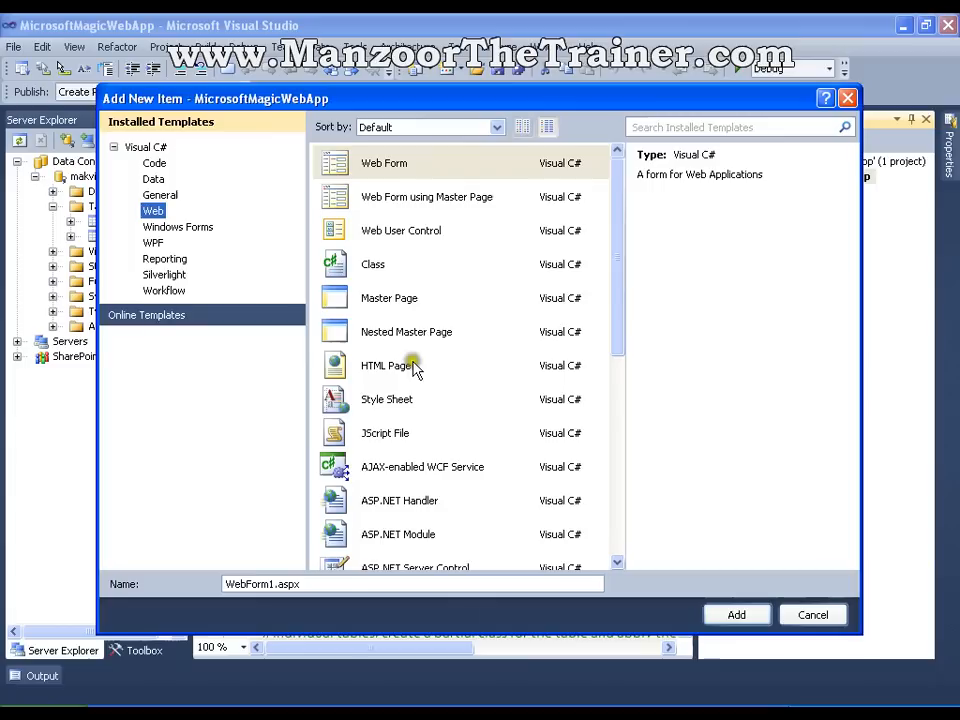
mouse_move(638, 280)
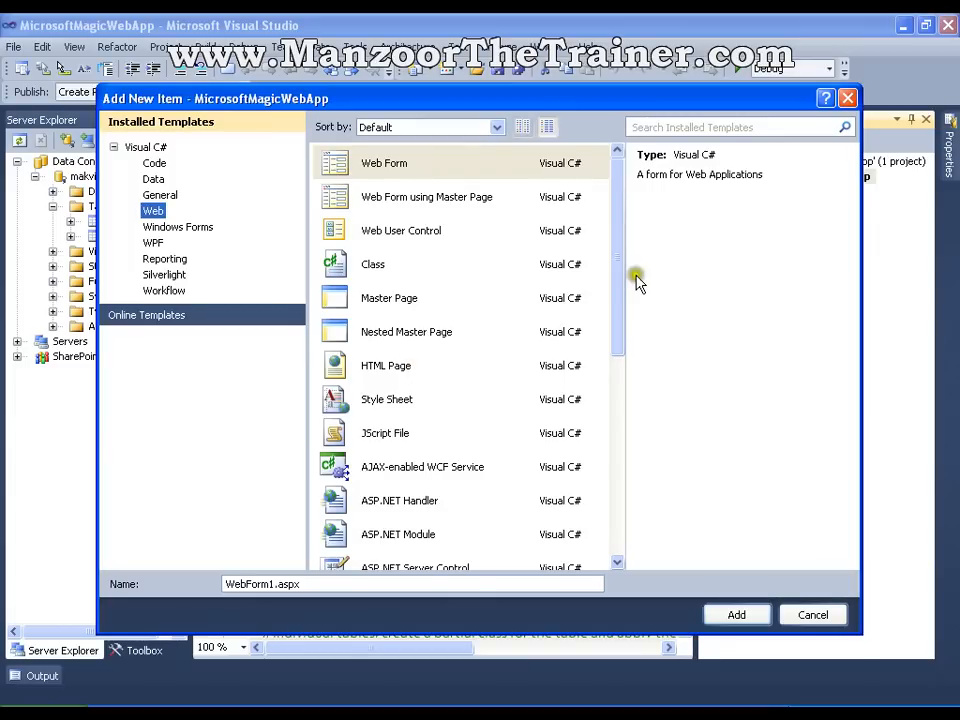
Choose ADO.NET Entity Data Model from the Data item templates
click(153, 178)
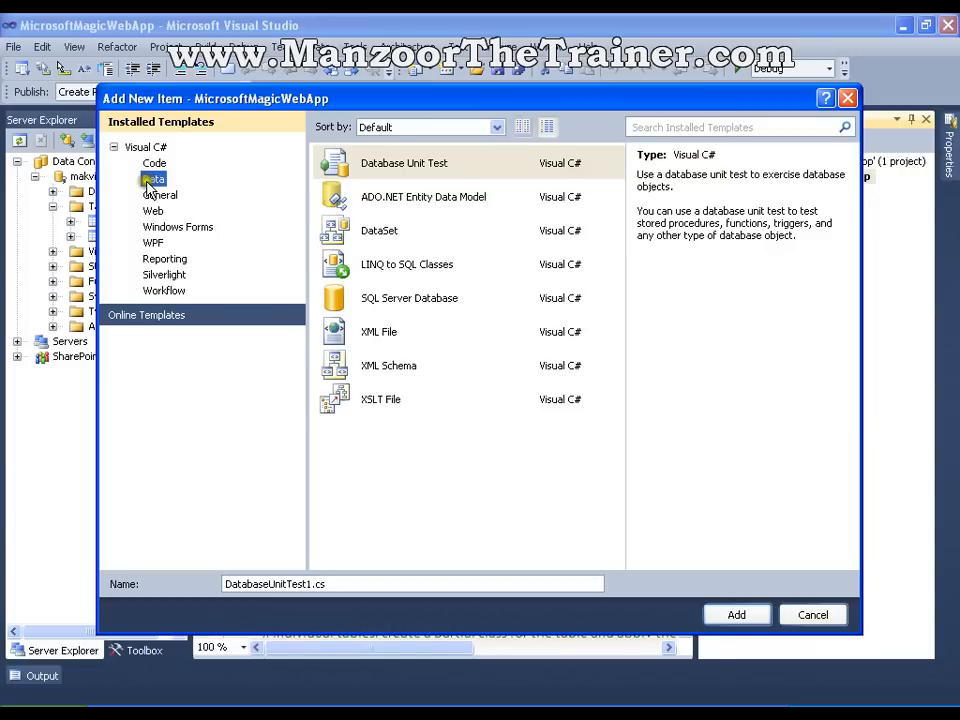
click(423, 196)
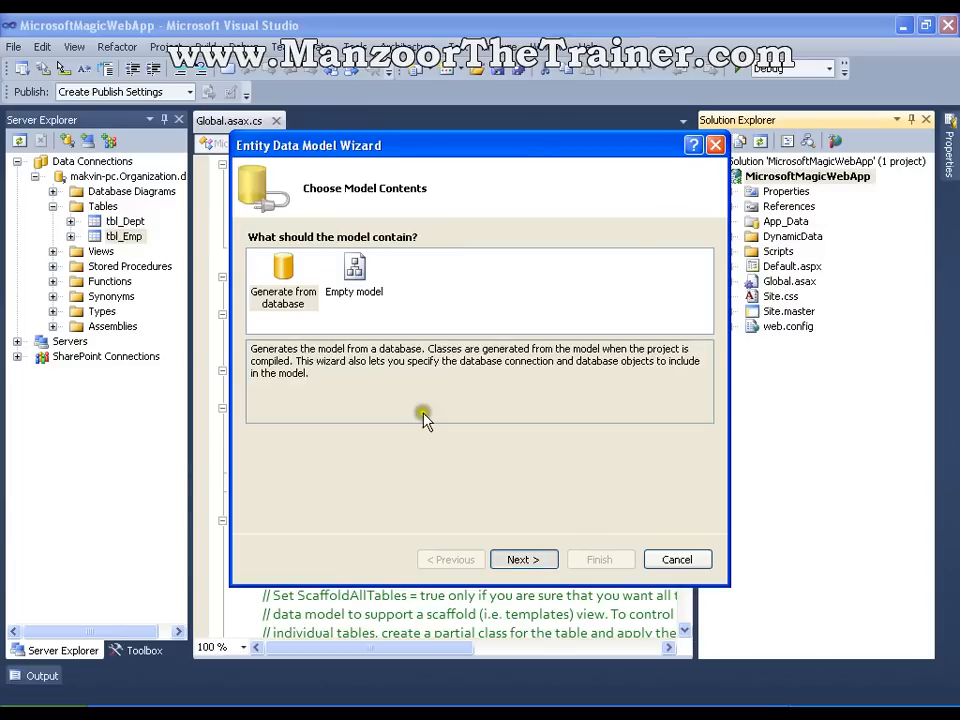
Generate the model from the Organization database with only tbl_Dept and tbl_Emp selected
click(524, 559)
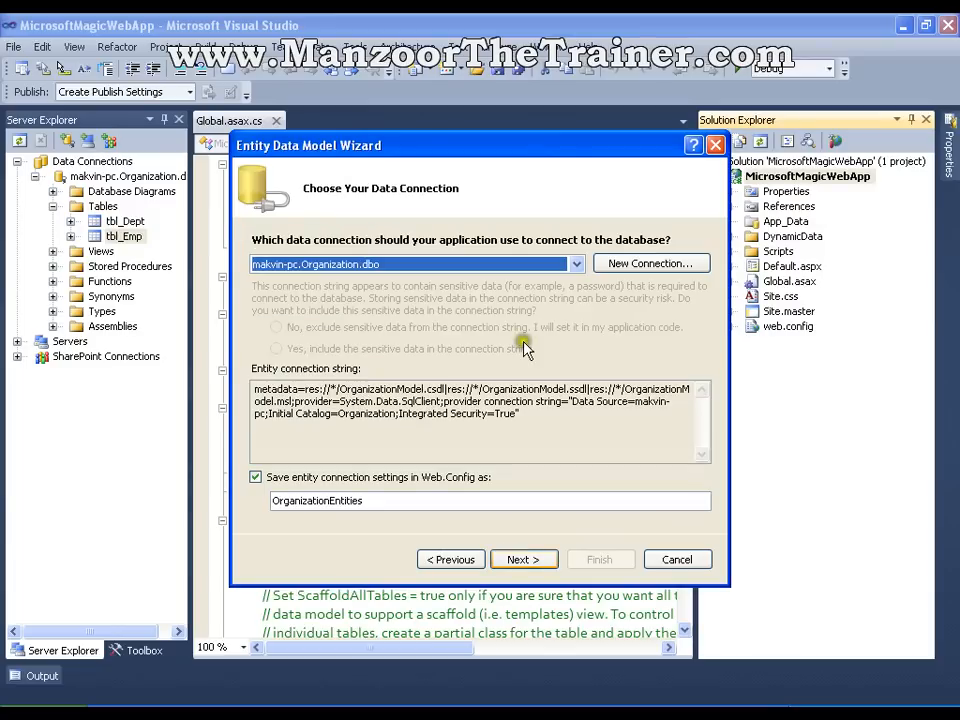
click(523, 559)
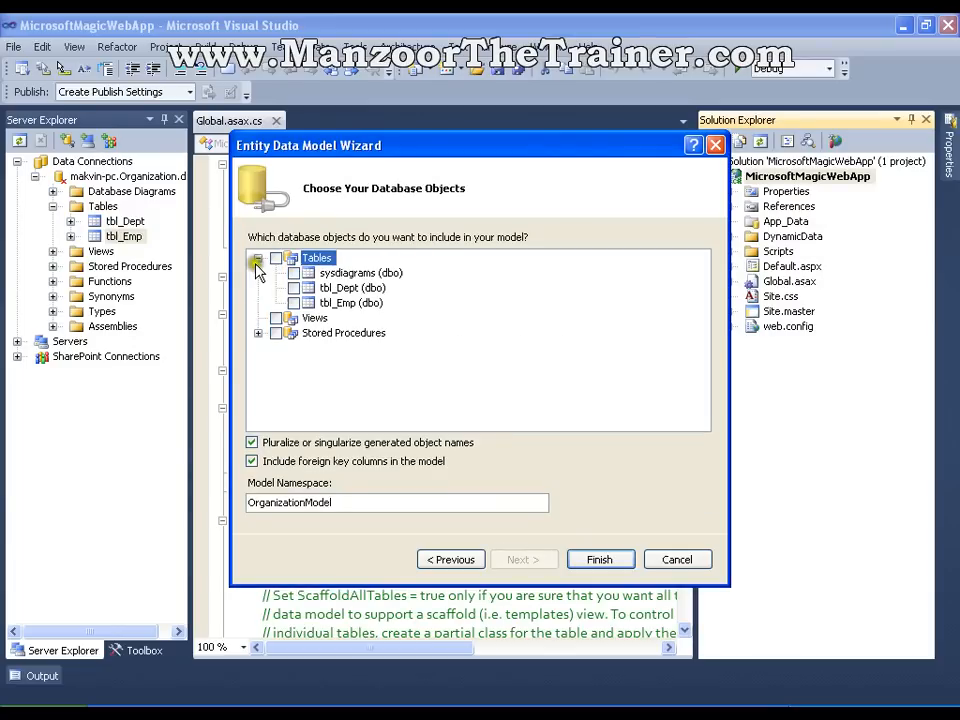
click(276, 258)
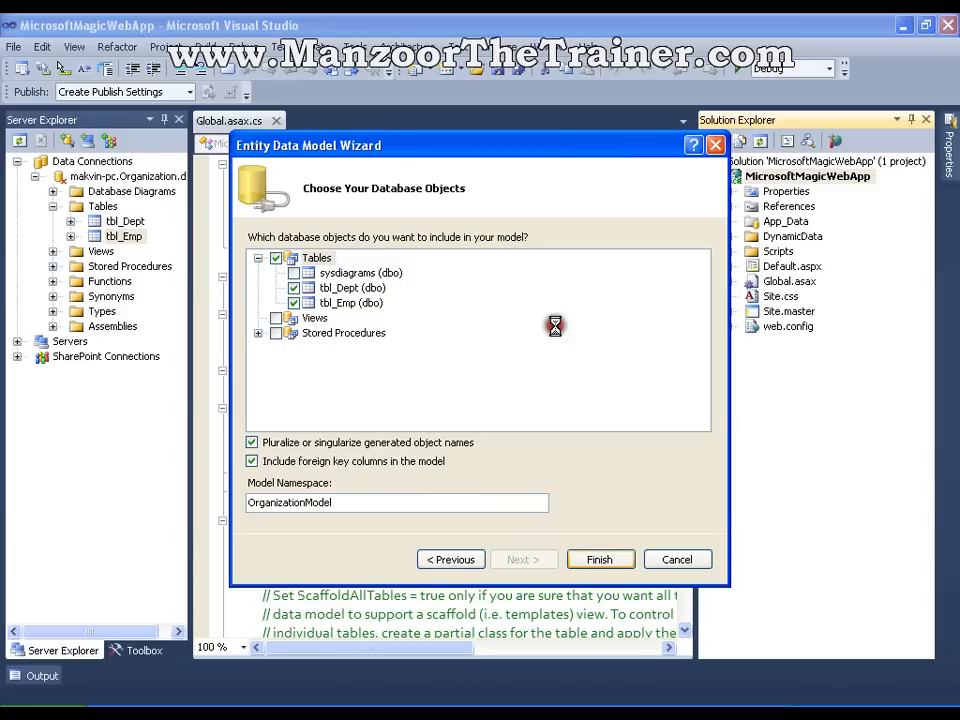
click(600, 559)
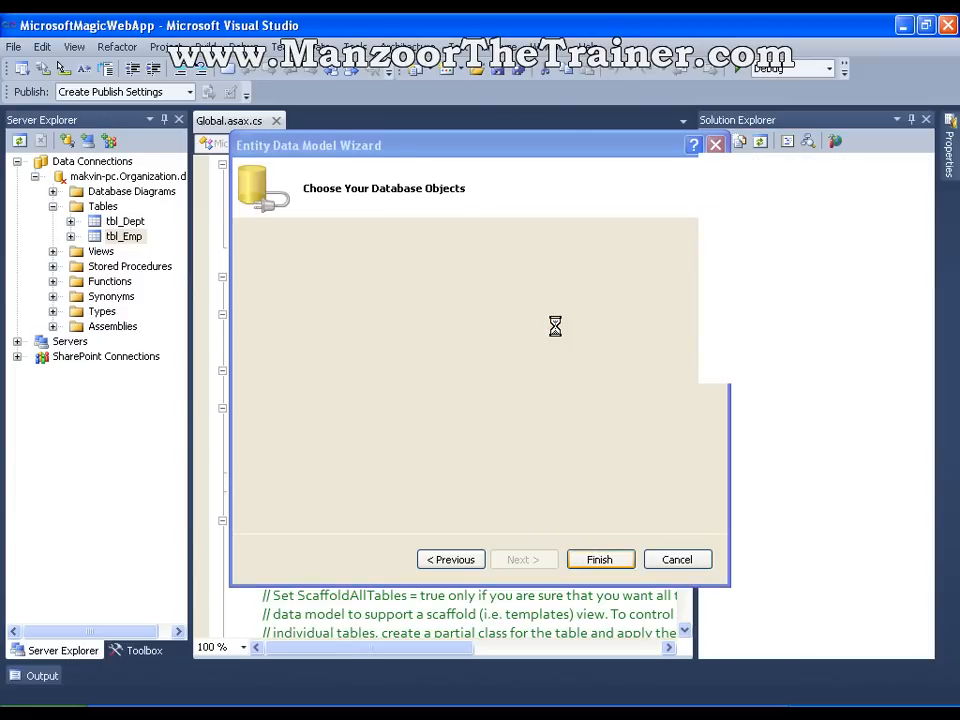
Inspect the OrganizationModel.edmx designer and collapse its nodes in Solution Explorer
click(600, 559)
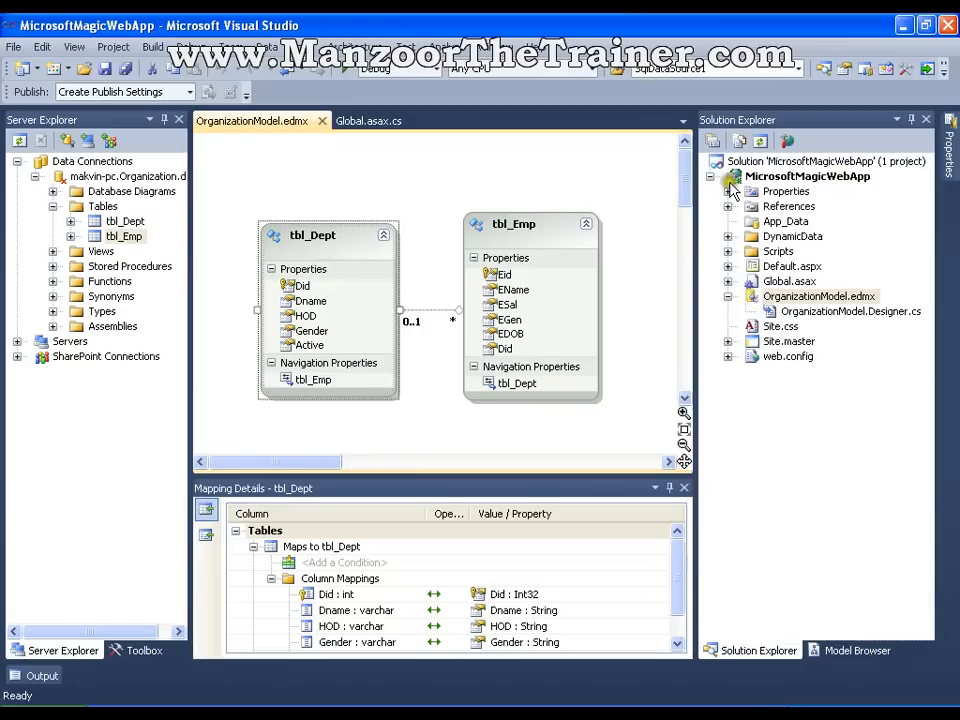
mouse_move(743, 215)
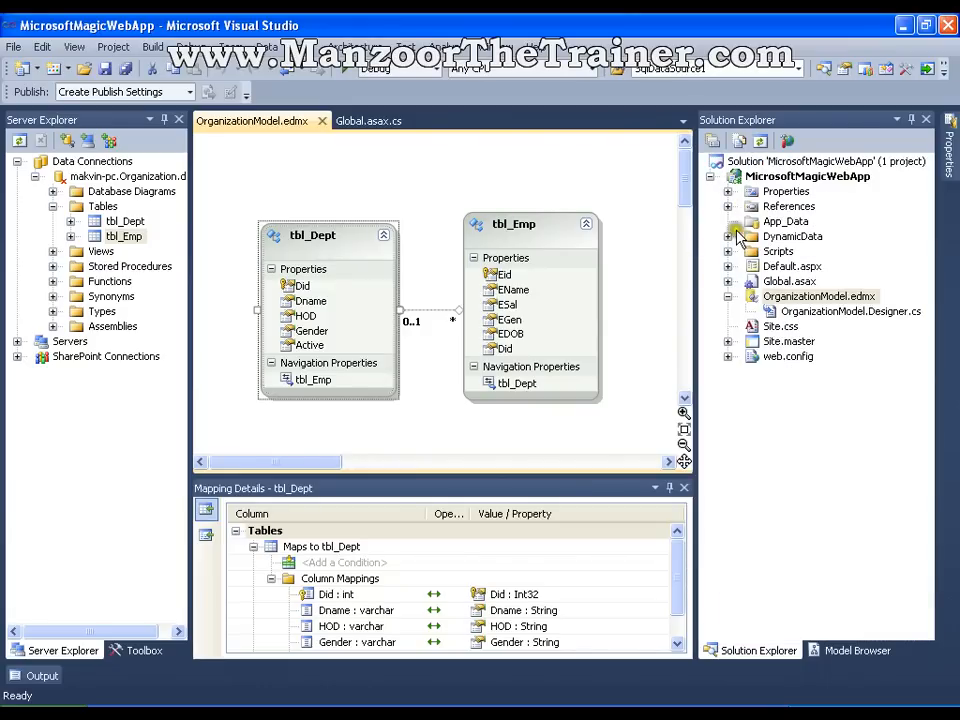
click(728, 296)
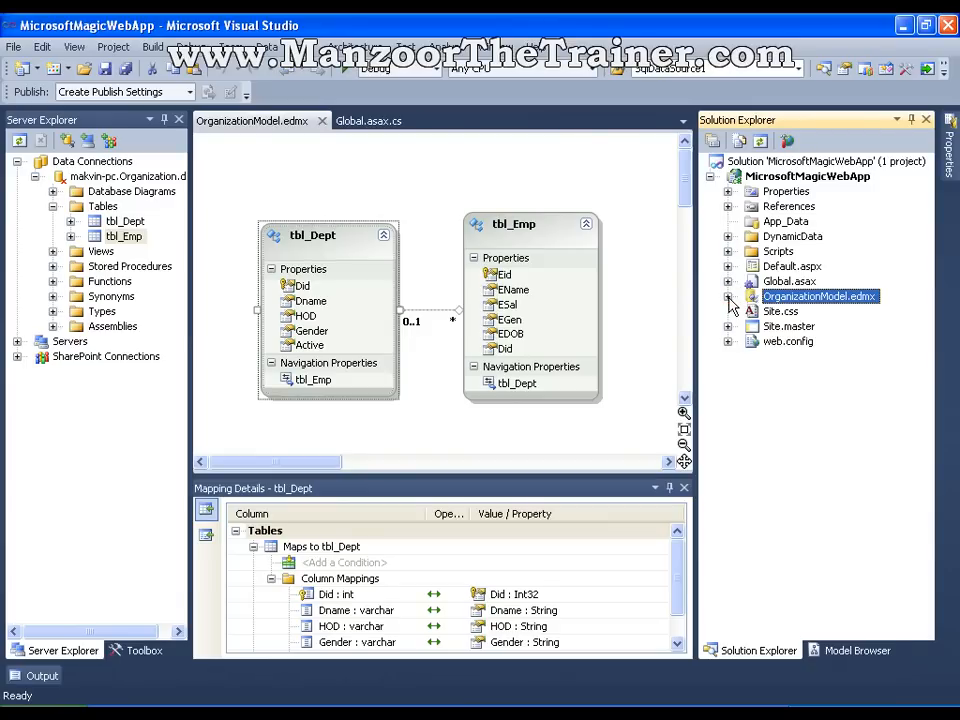
double_click(845, 311)
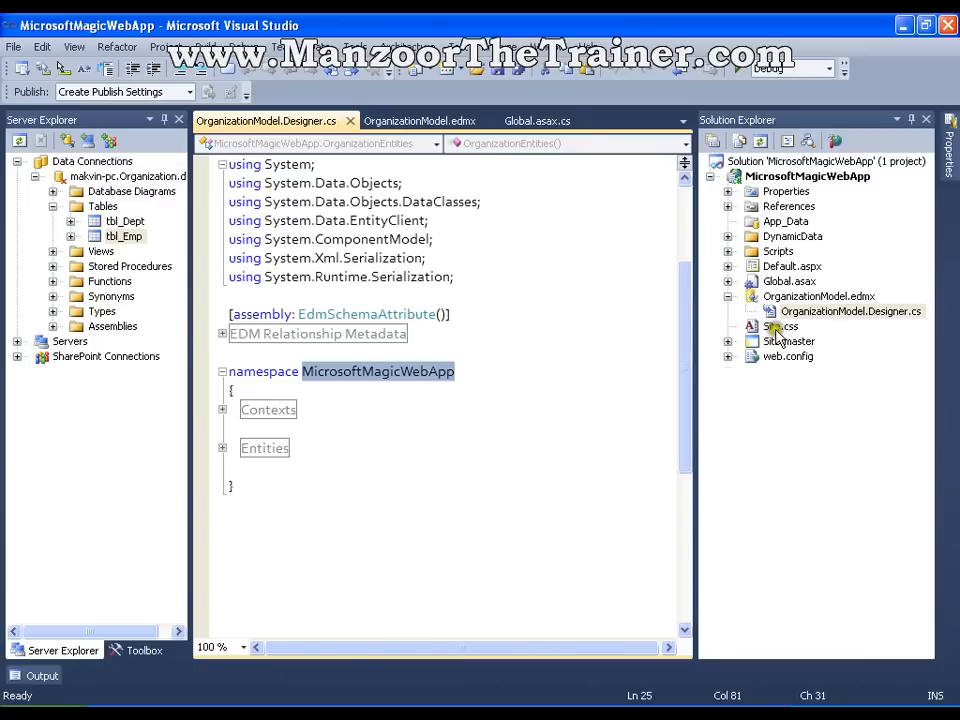
Add 'using MicrosoftMagicWebApp;' to Global.asax.cs
double_click(784, 281)
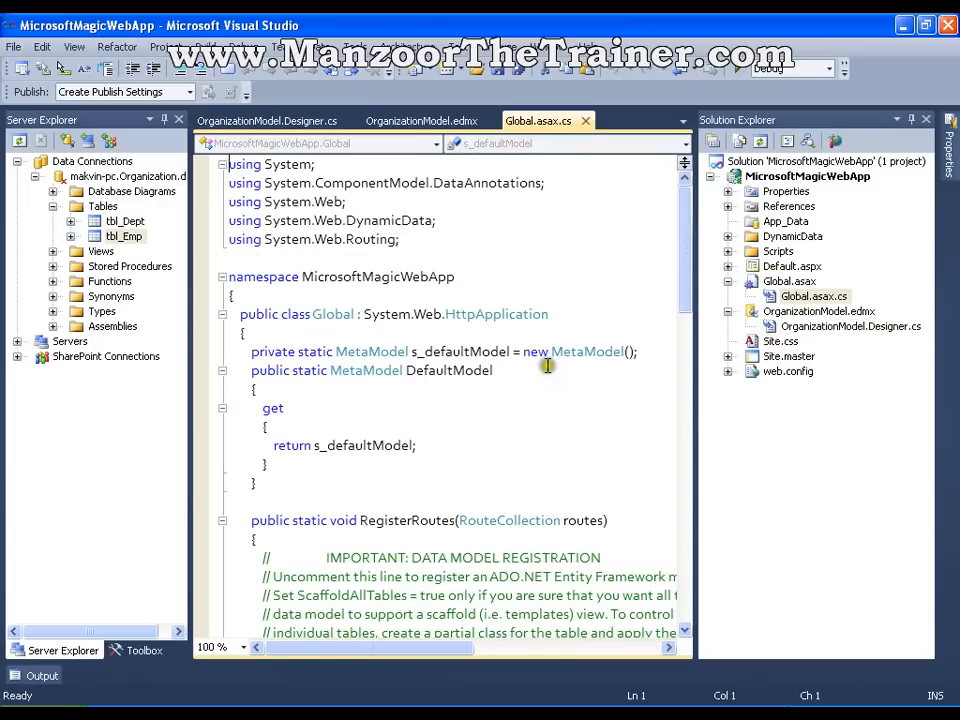
text(using MicrosoftMagicWebApp;)
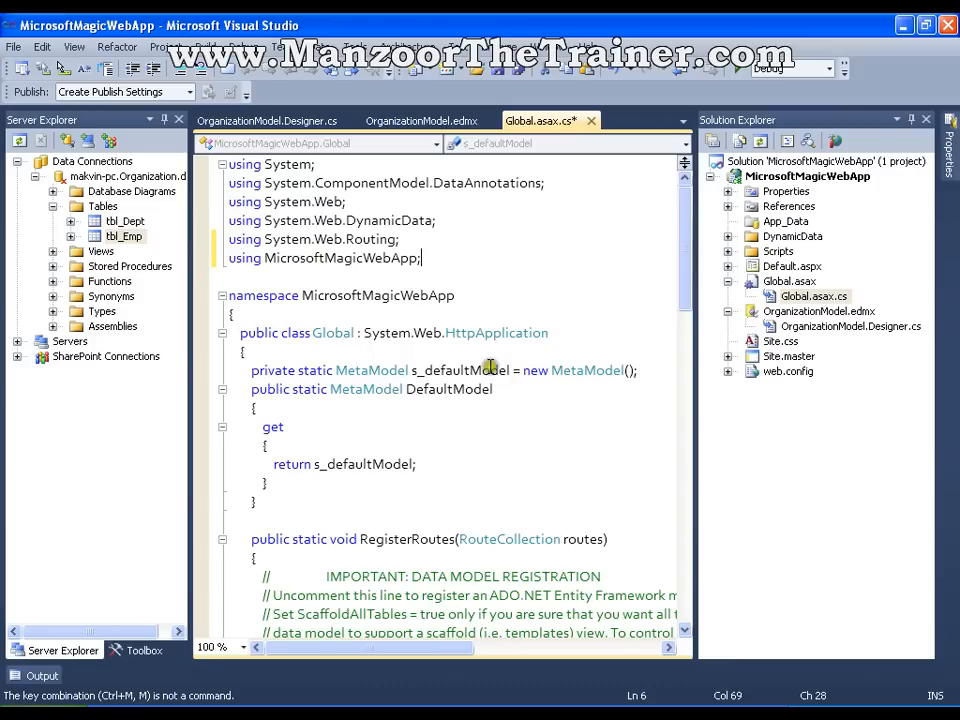
scroll(down, 3)
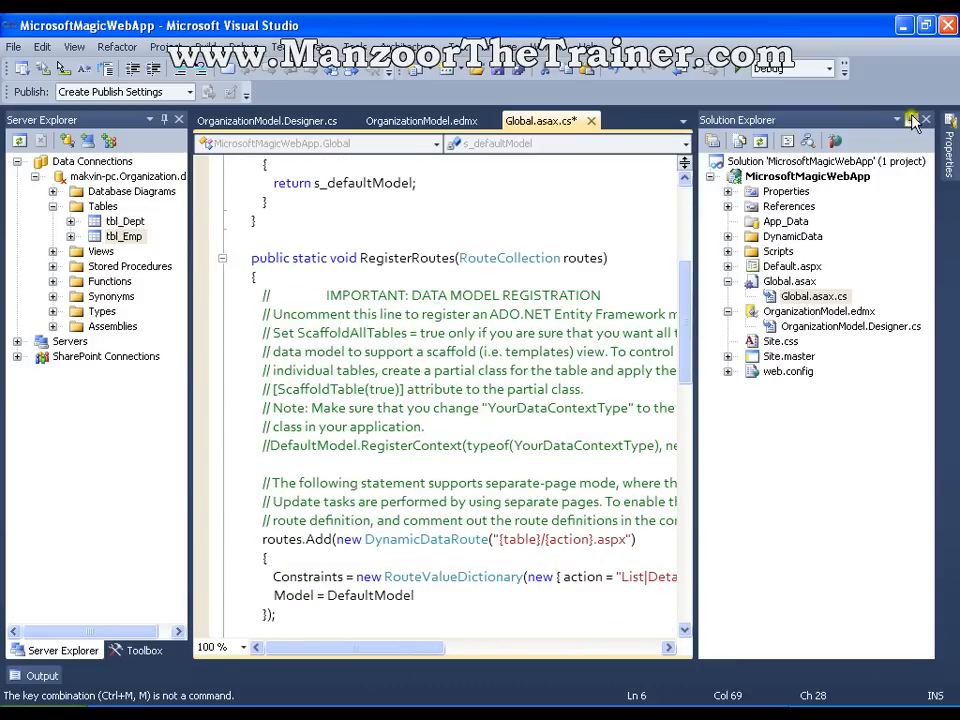
mouse_move(449, 620)
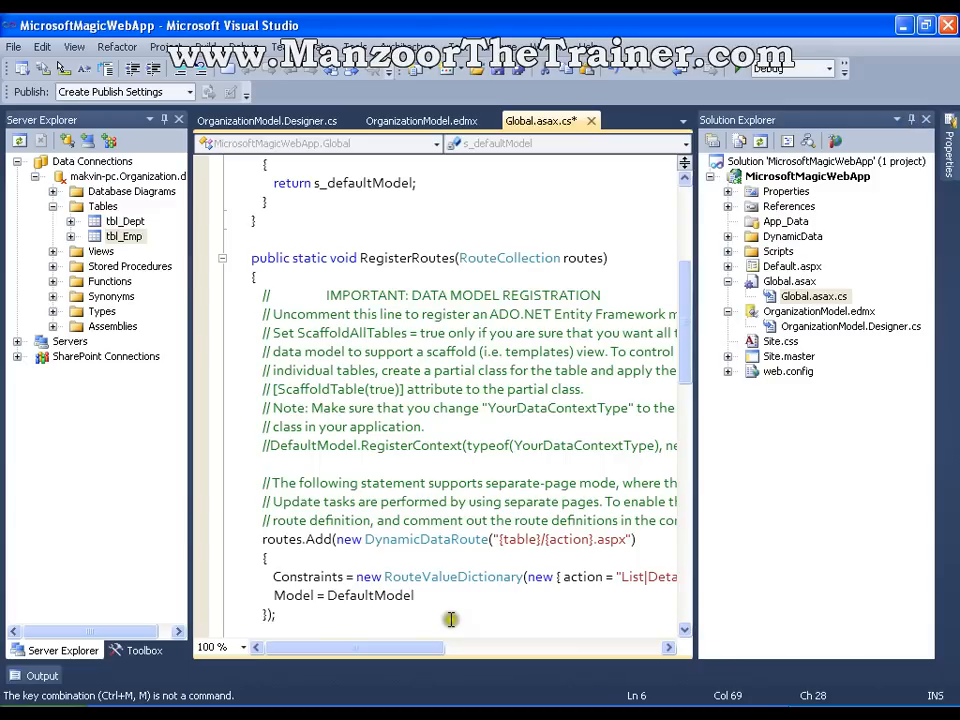
Uncomment the RegisterContext line and check the entity context class name in the generated model code
double_click(407, 257)
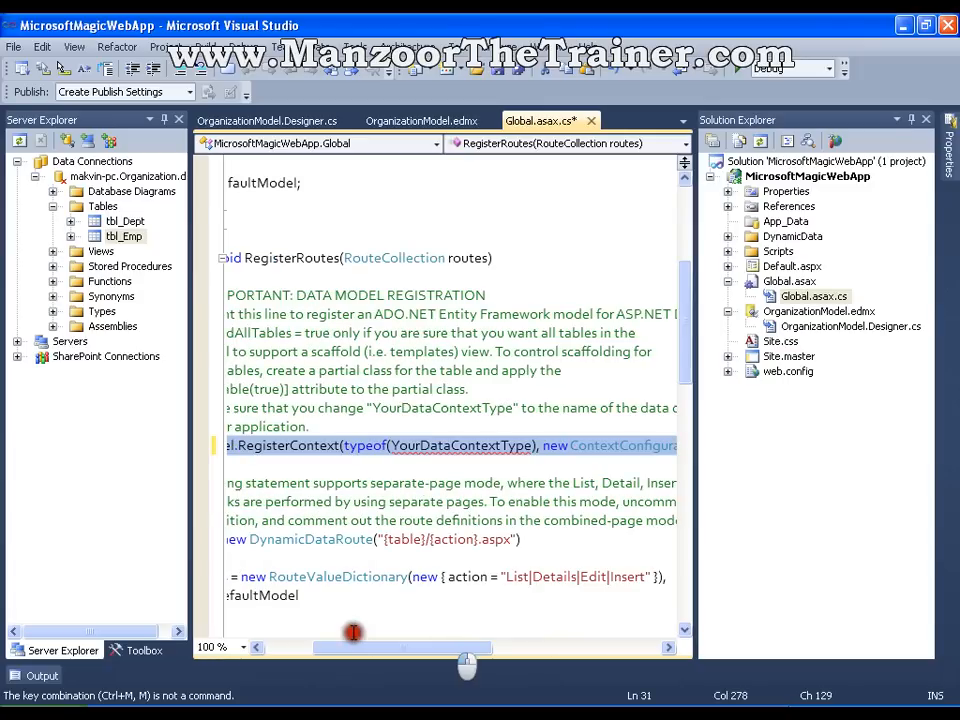
double_click(460, 445)
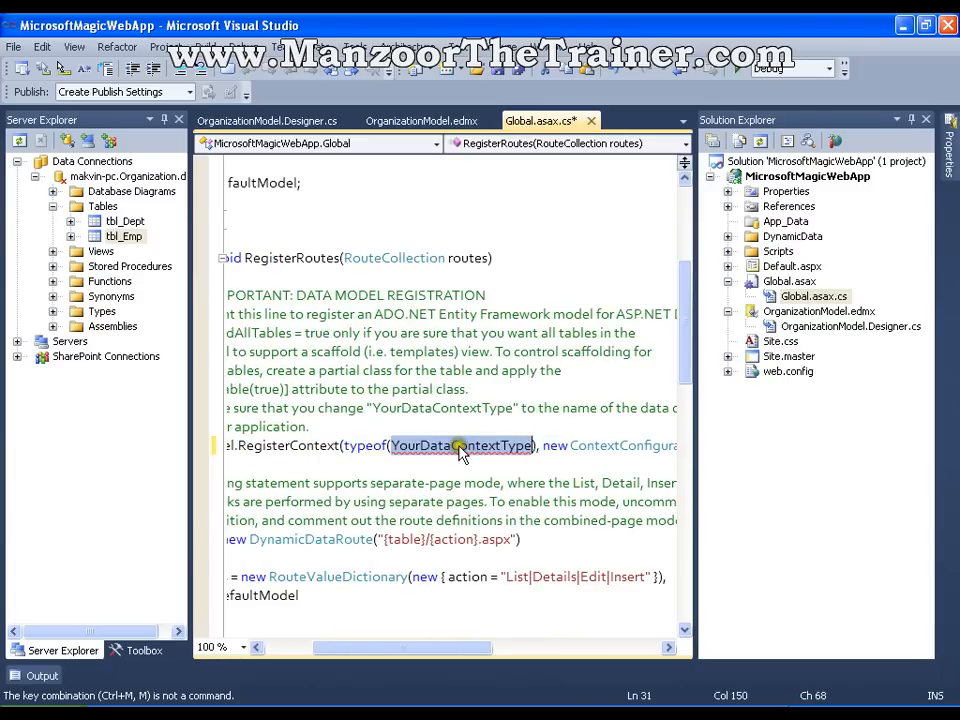
mouse_move(805, 341)
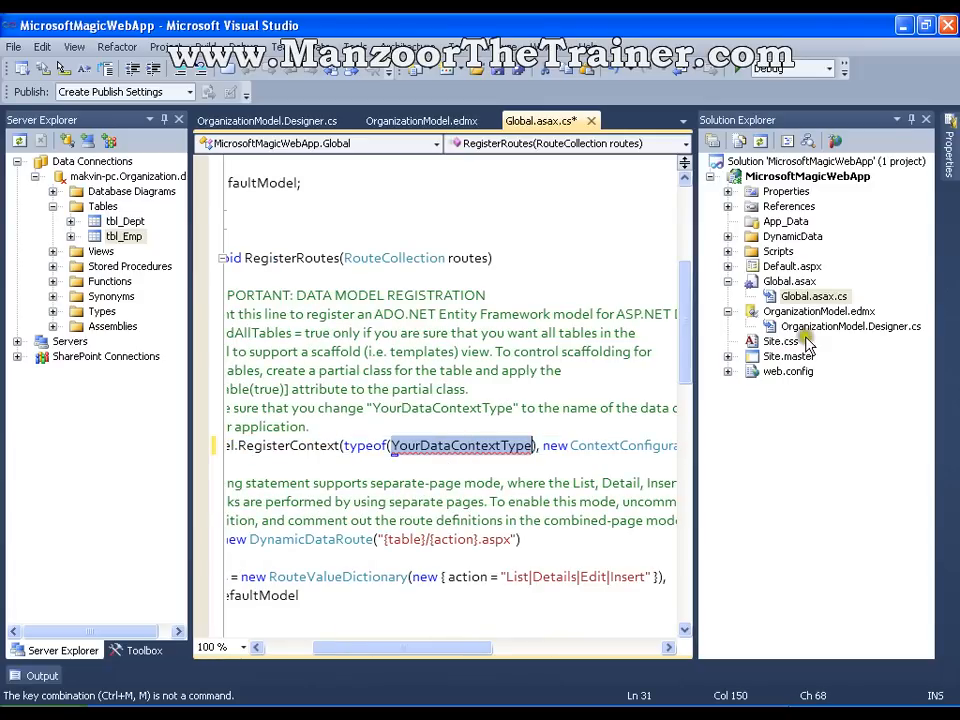
click(851, 326)
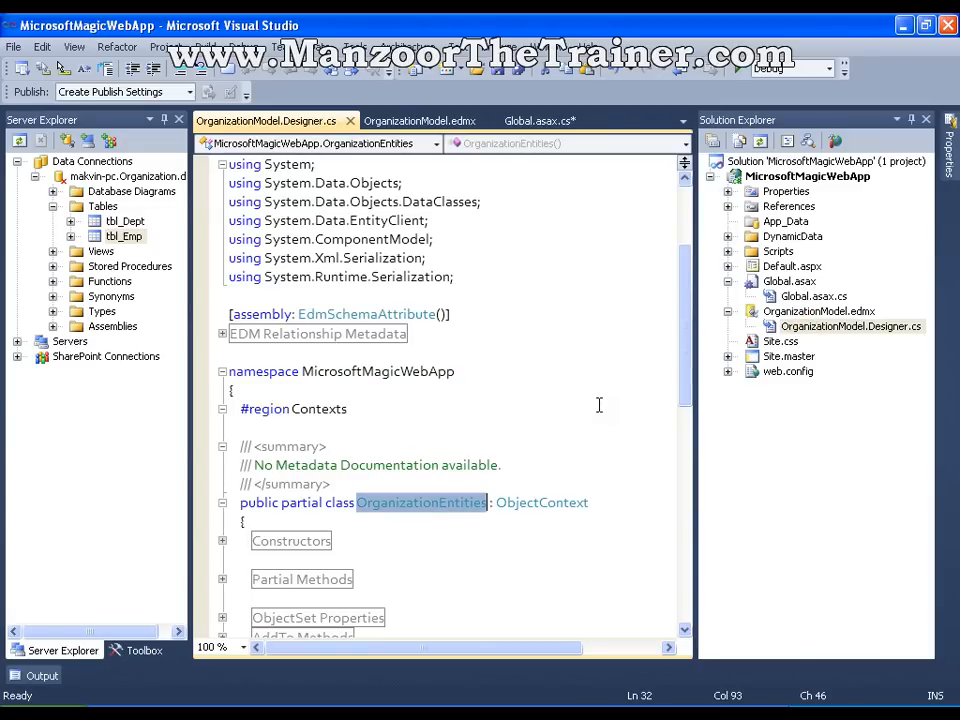
click(535, 120)
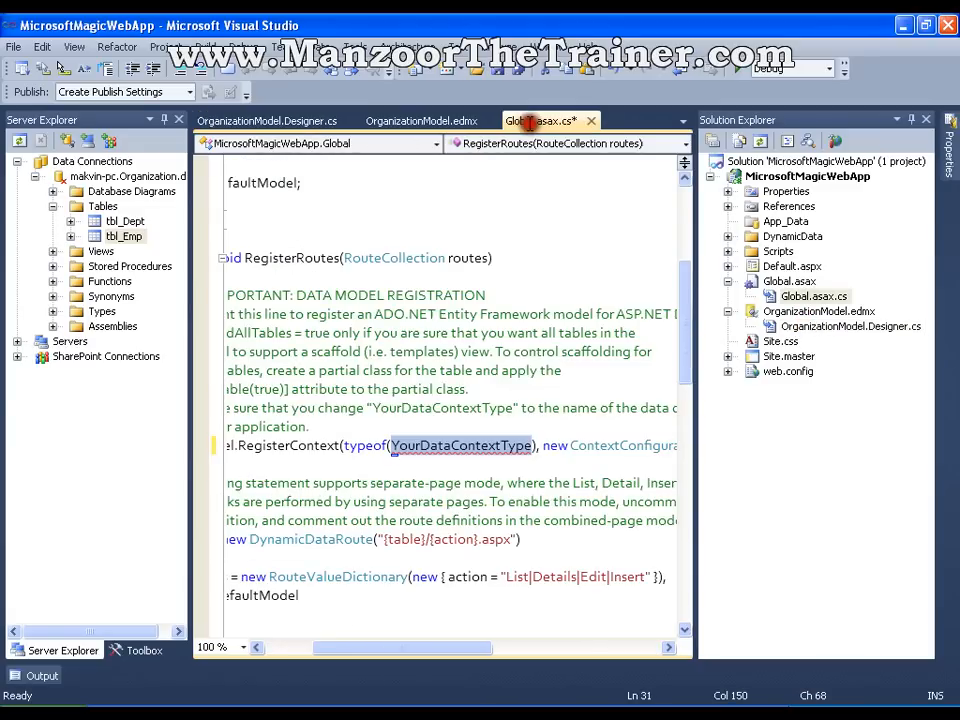
Replace YourDataContextType with OrganizationEntities and set ScaffoldAllTables to true
text(OrganizationEntities)
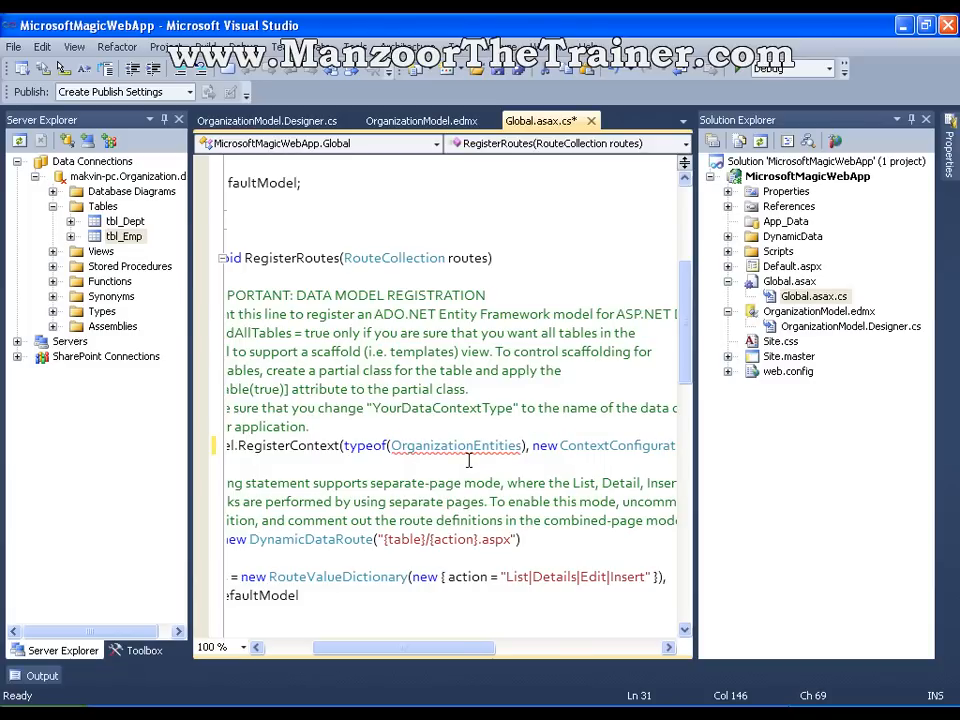
drag(405, 648, 448, 651)
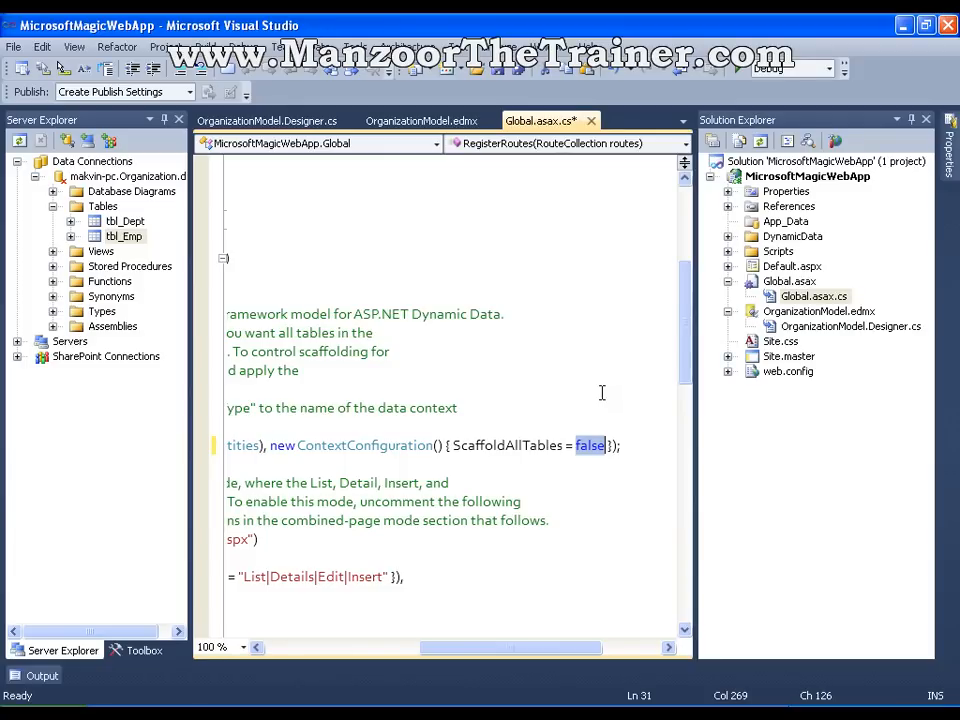
text(true)
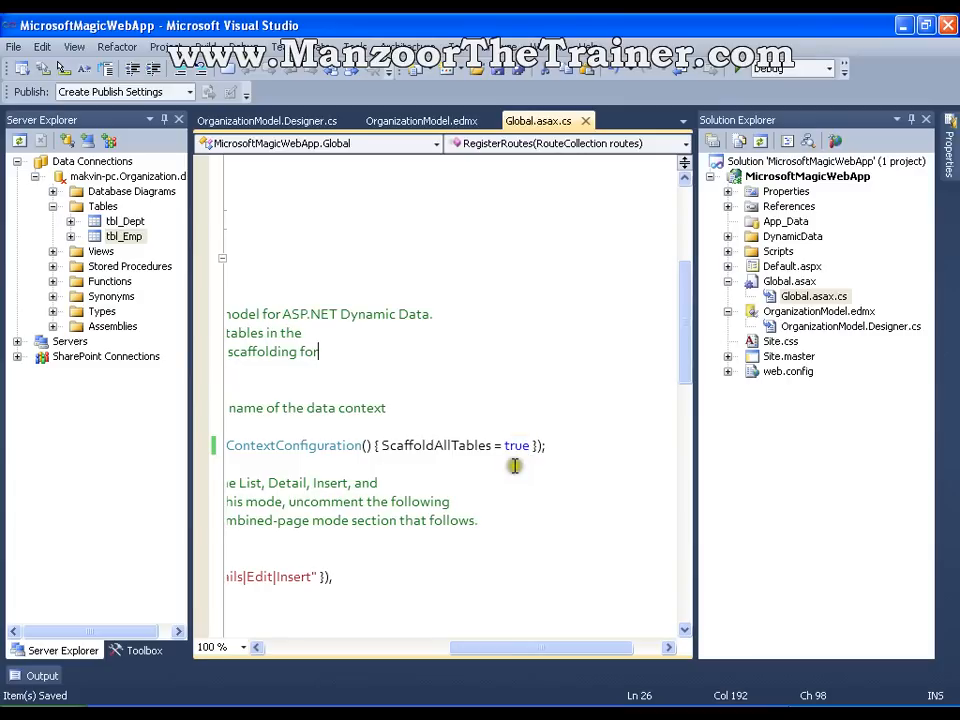
mouse_move(641, 253)
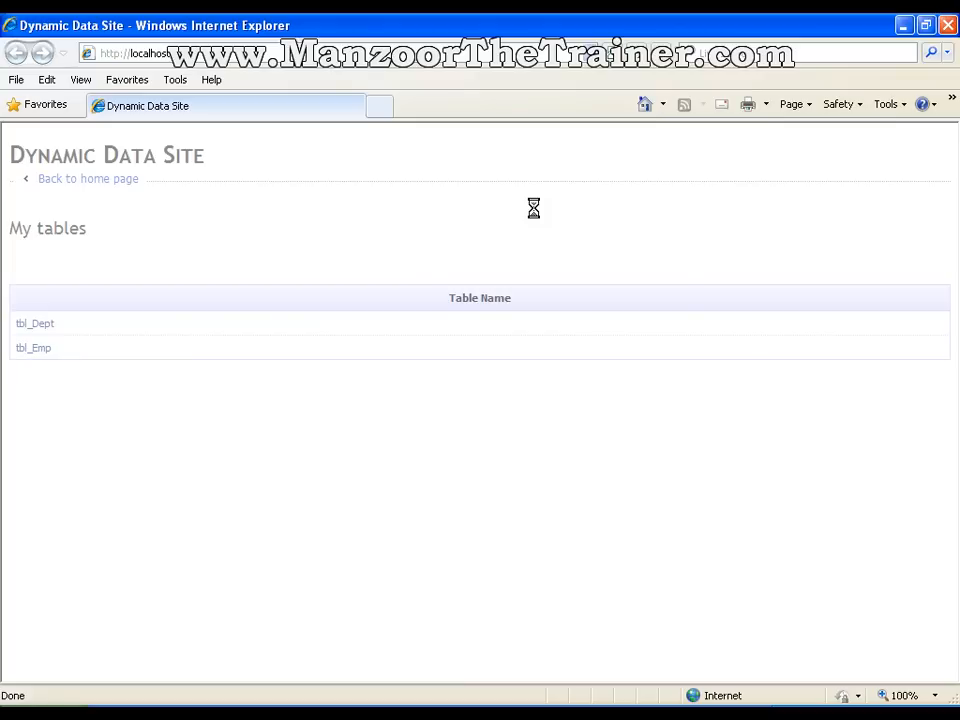
mouse_move(35, 323)
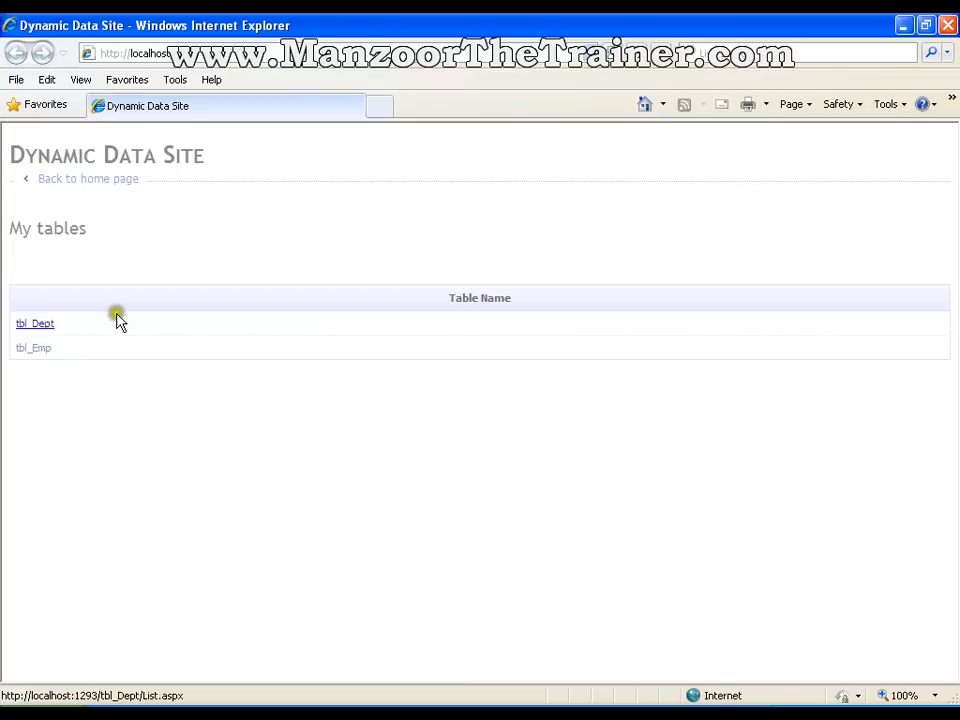
mouse_move(38, 347)
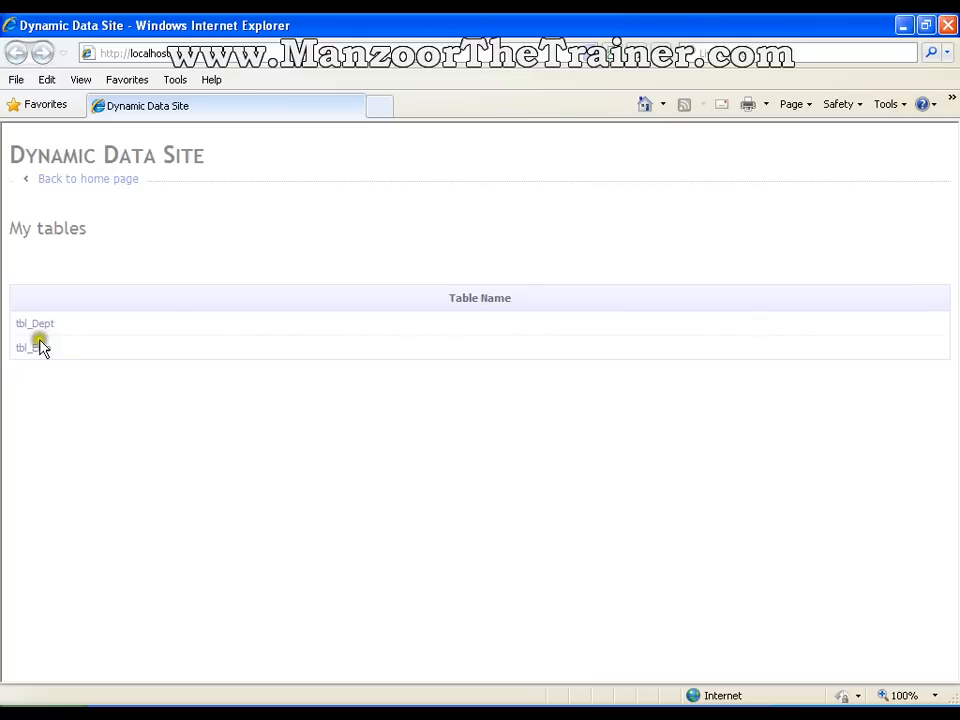
mouse_move(38, 328)
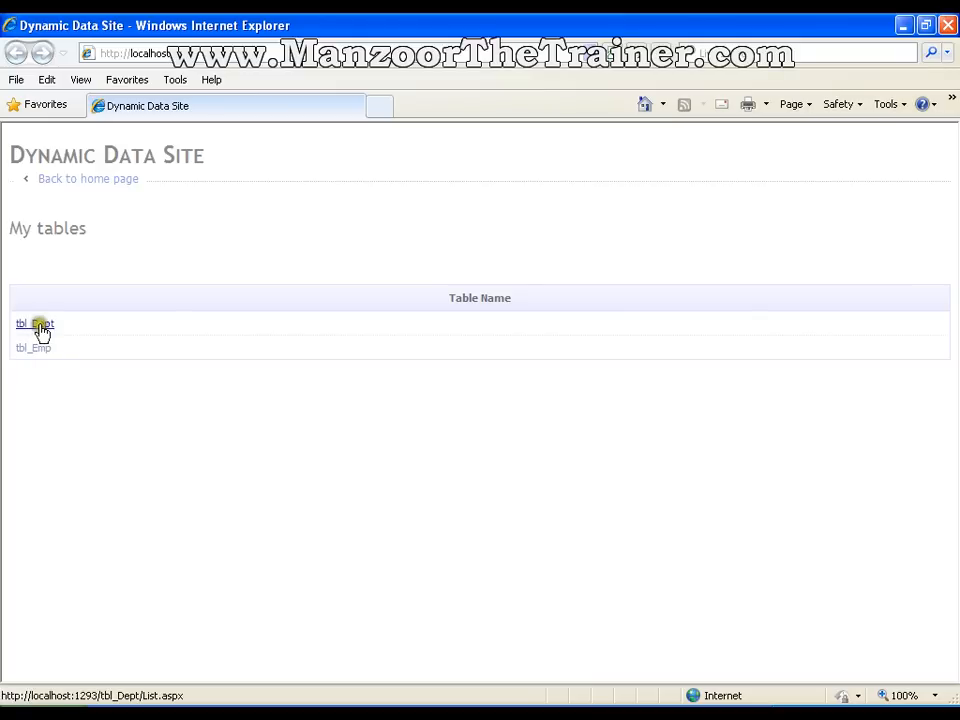
Open tbl_Dept from the site's My tables list to see its five departments
click(33, 323)
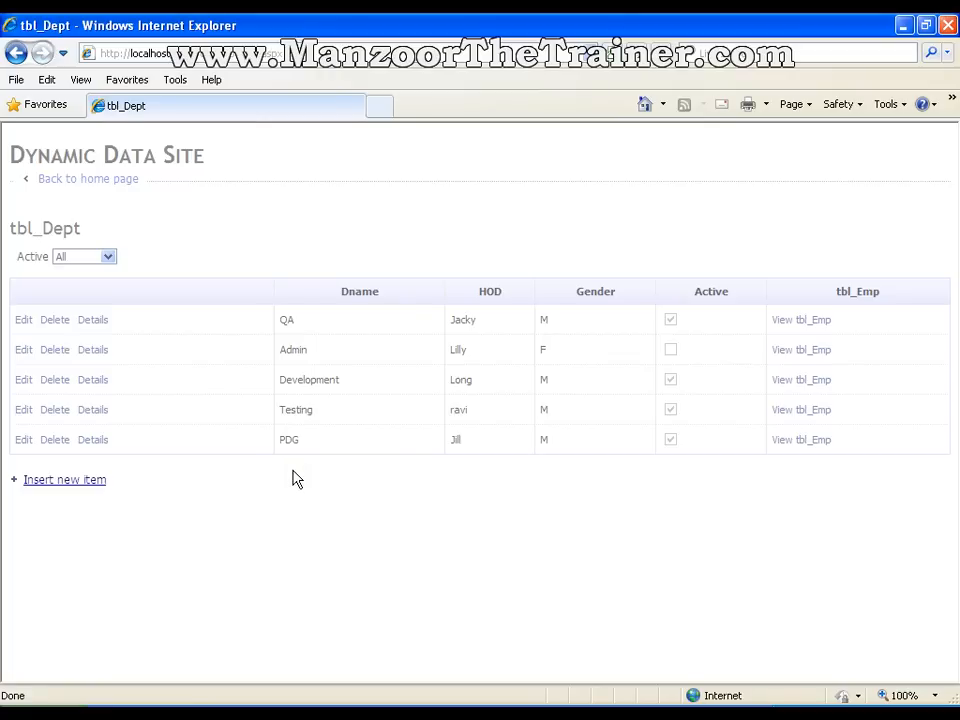
click(64, 479)
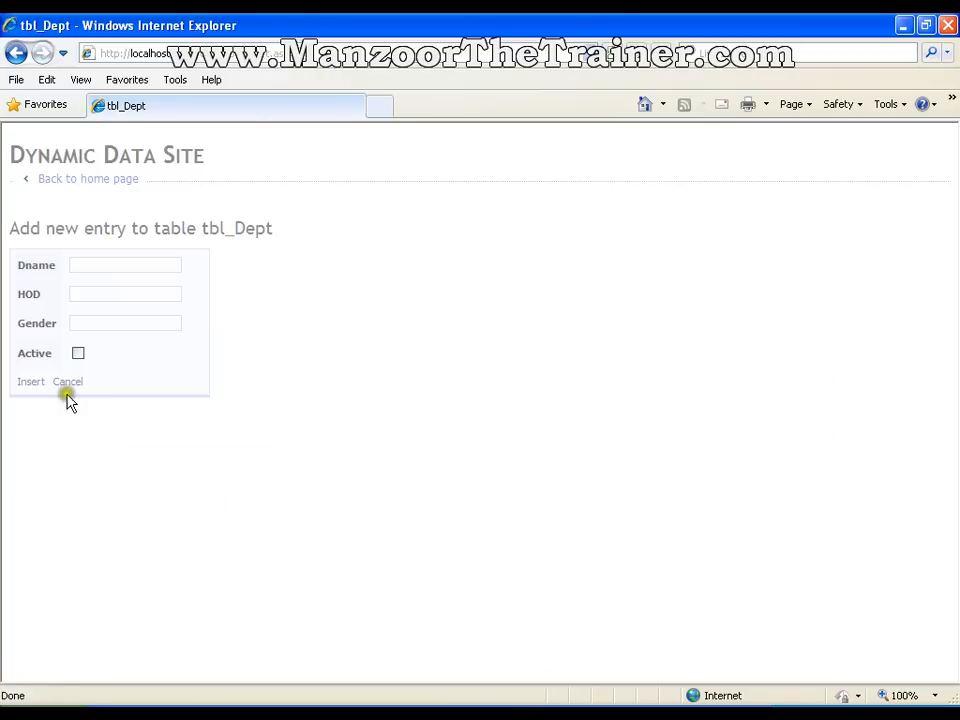
mouse_move(78, 230)
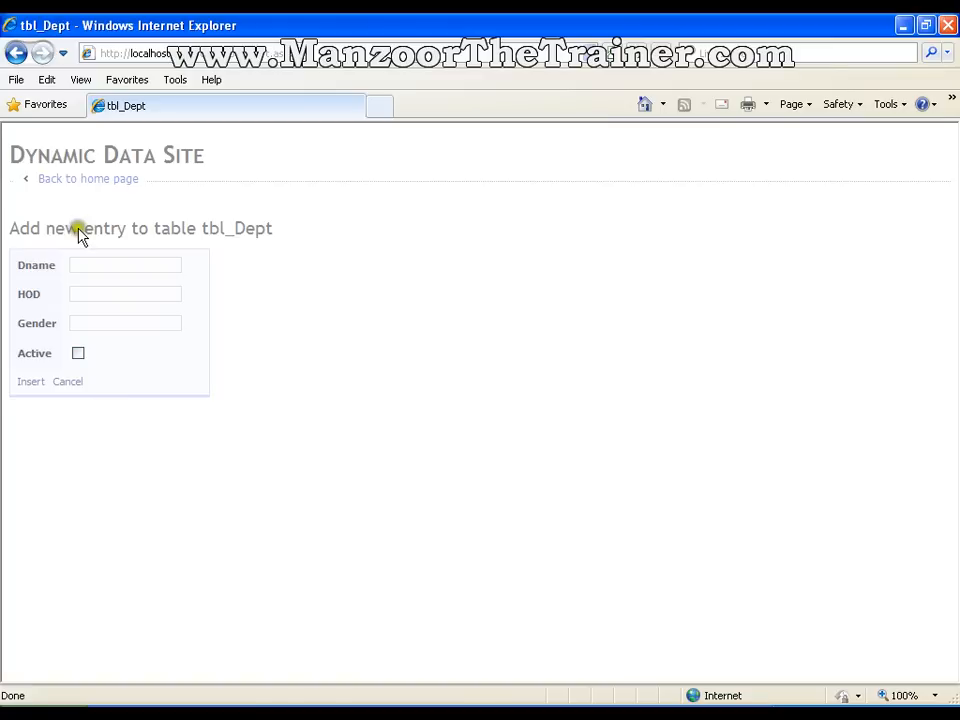
click(66, 382)
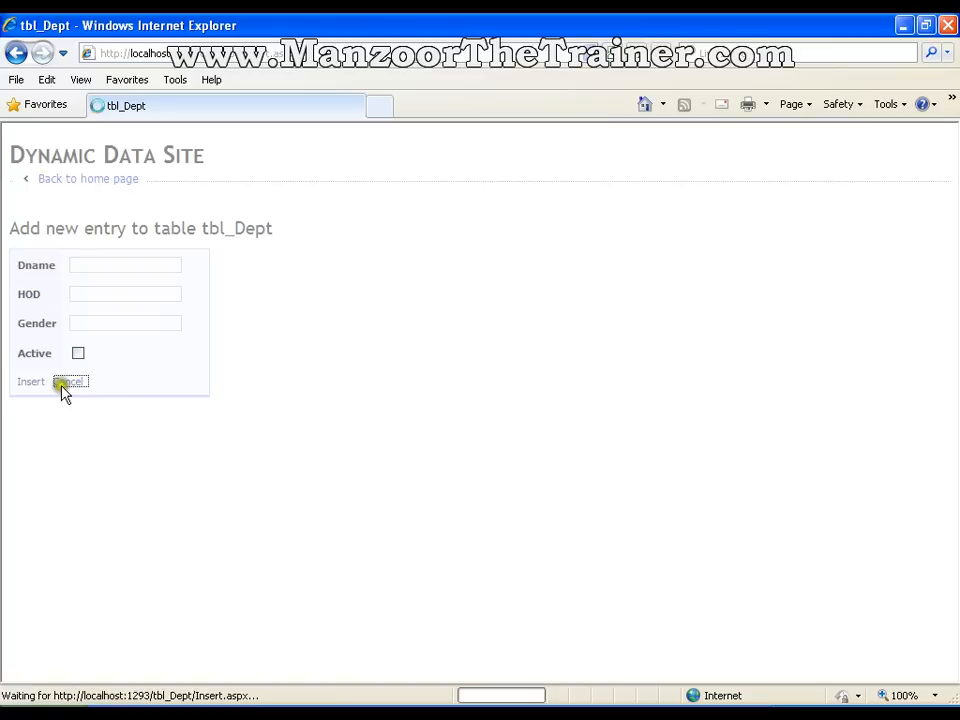
click(67, 382)
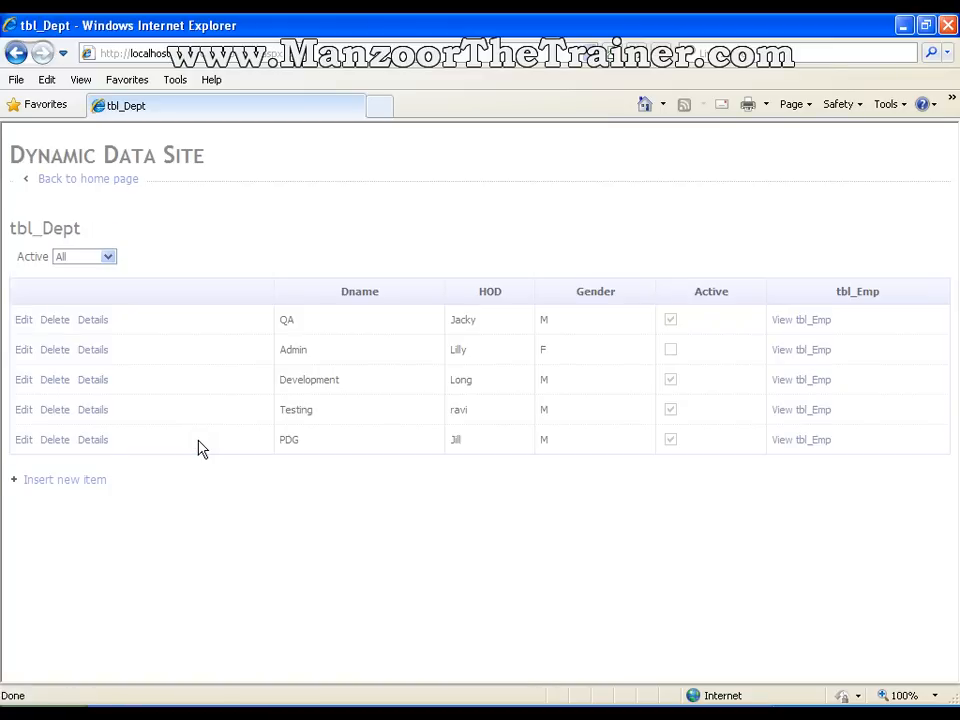
mouse_move(130, 460)
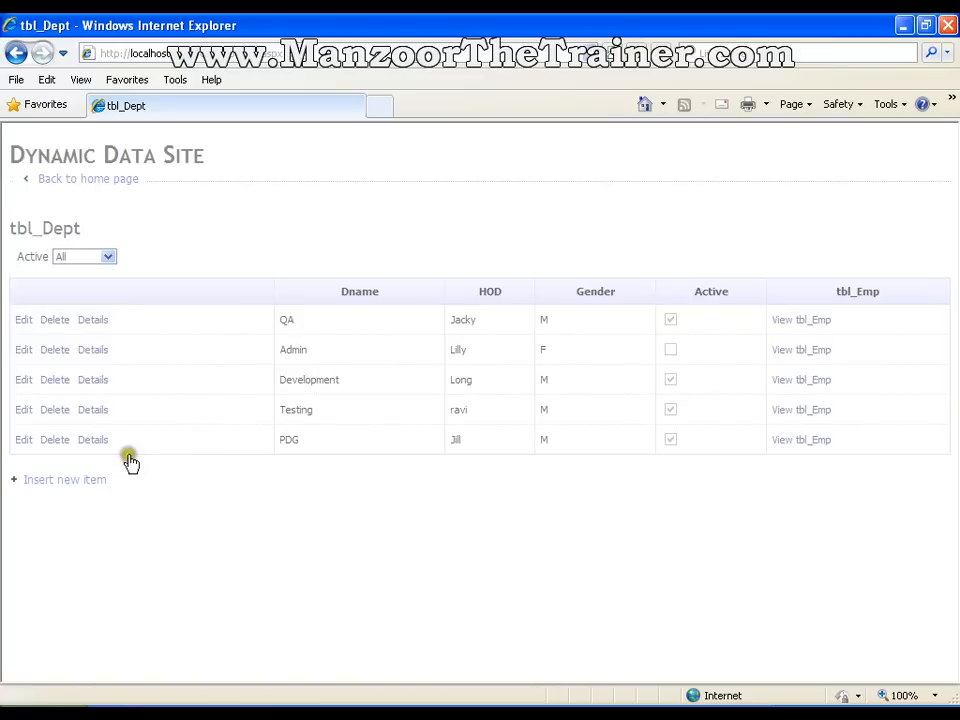
click(23, 319)
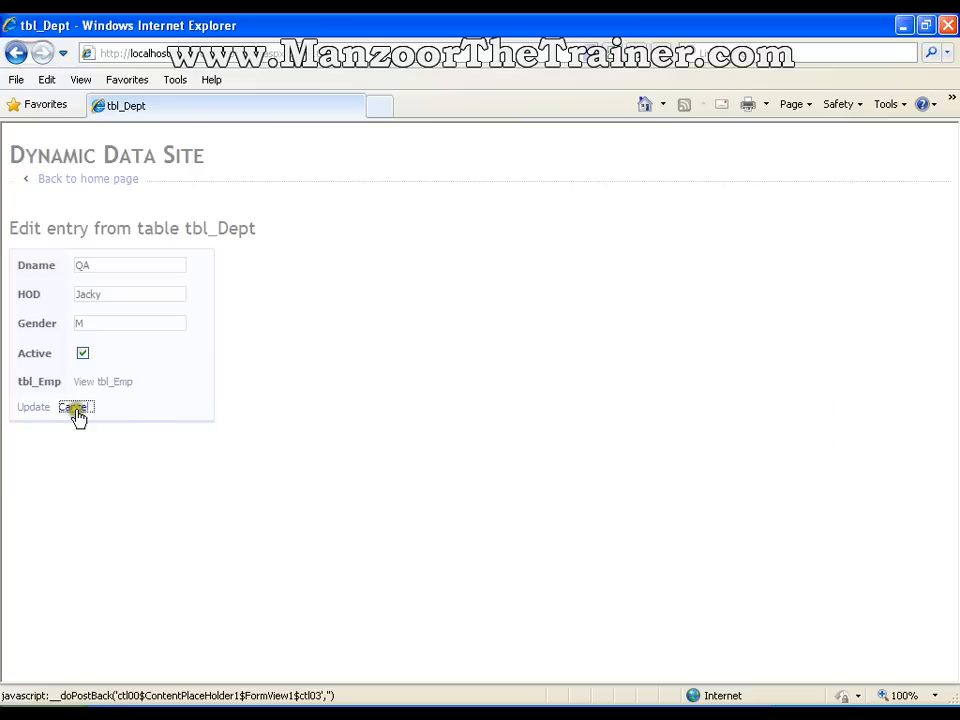
click(73, 408)
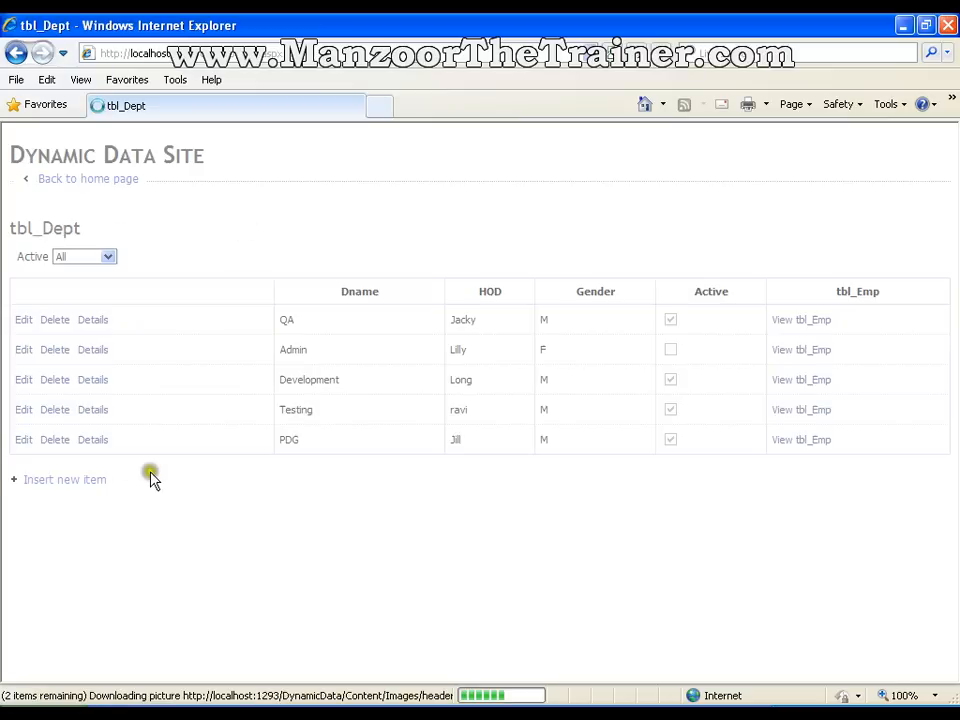
mouse_move(54, 440)
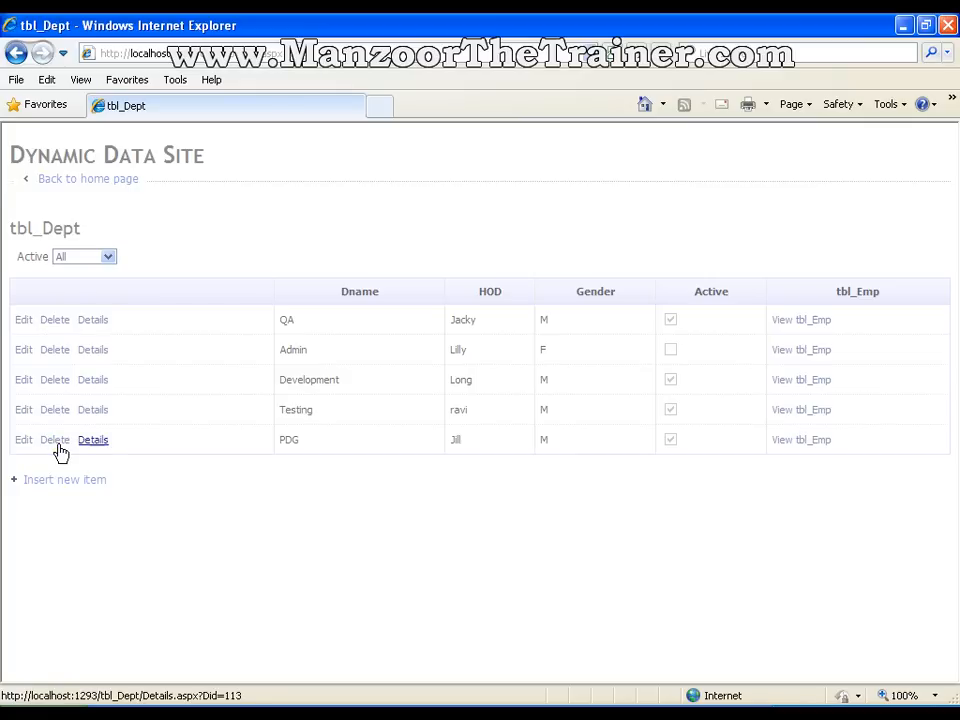
Open PDG's details, view its empty tbl_Emp list, and go back to the home page
click(92, 439)
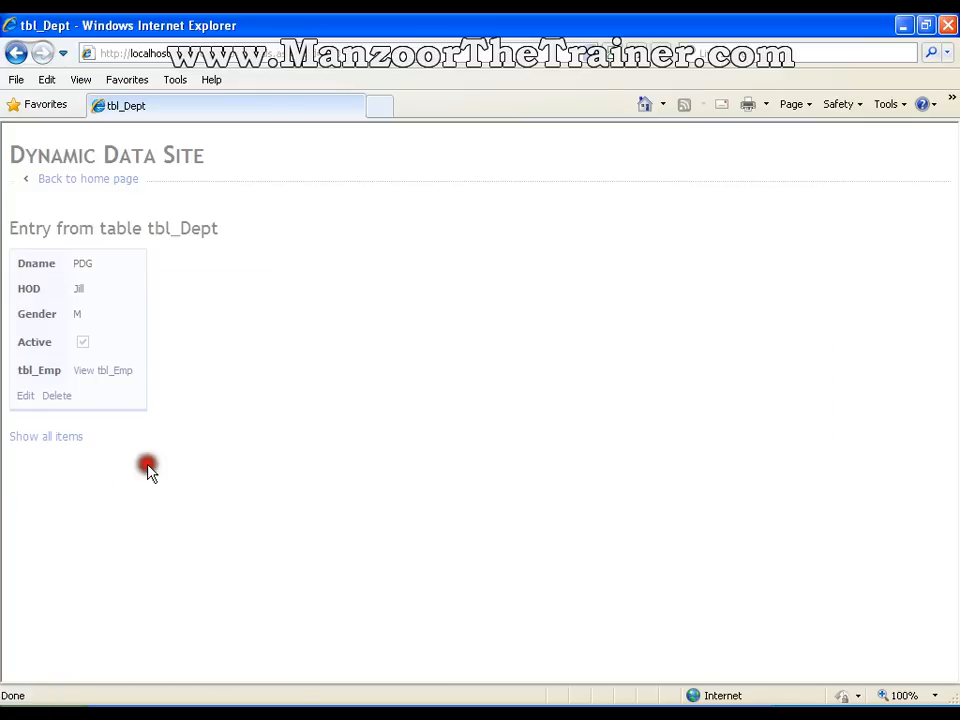
mouse_move(127, 434)
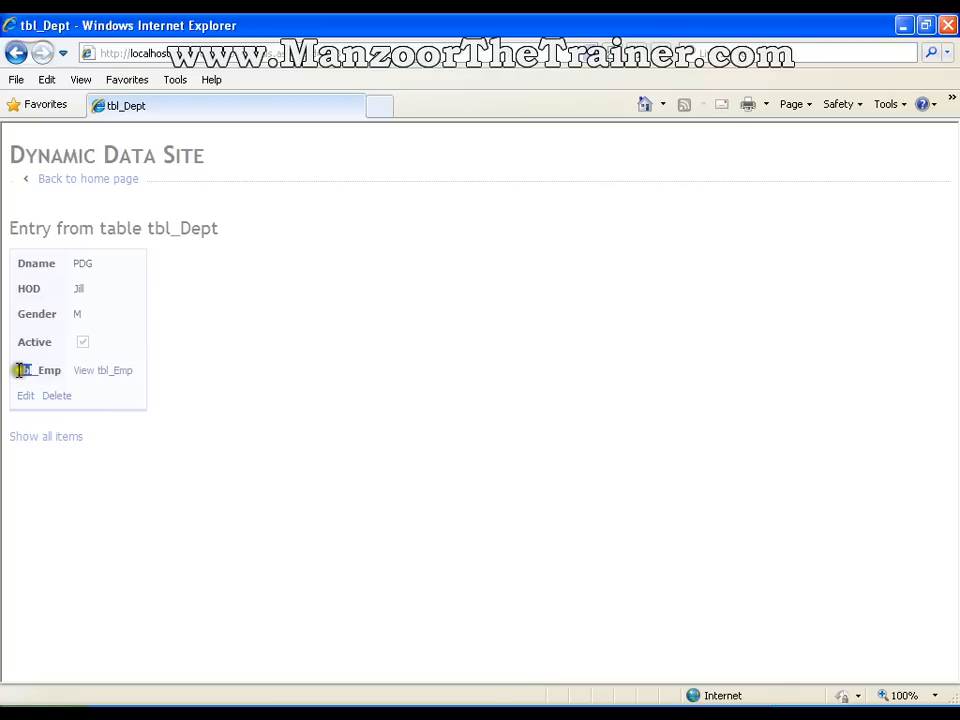
click(100, 370)
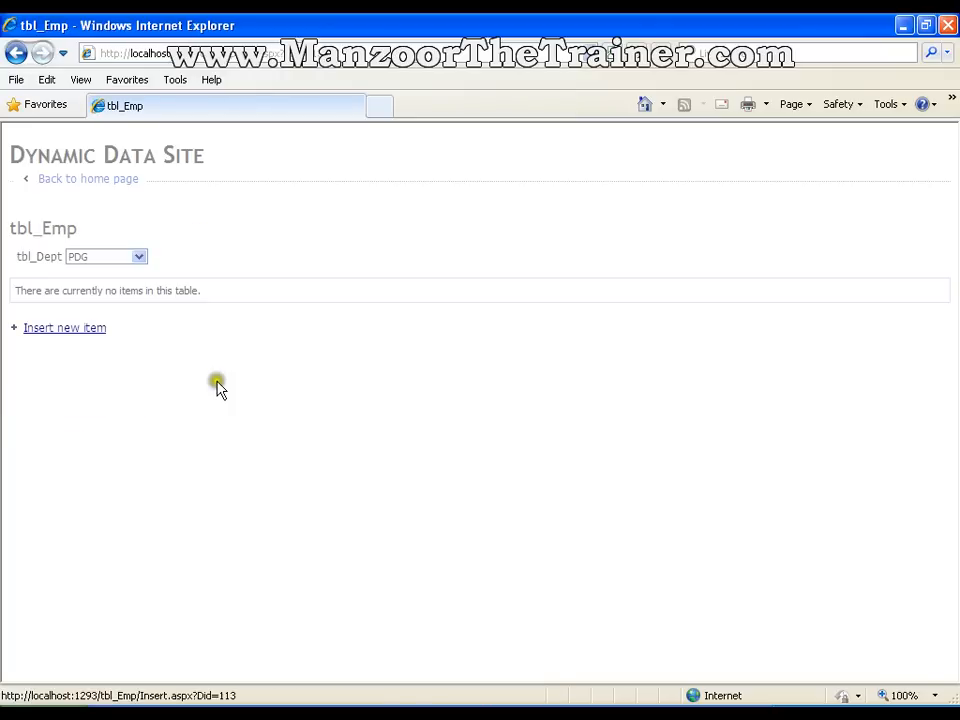
mouse_move(65, 328)
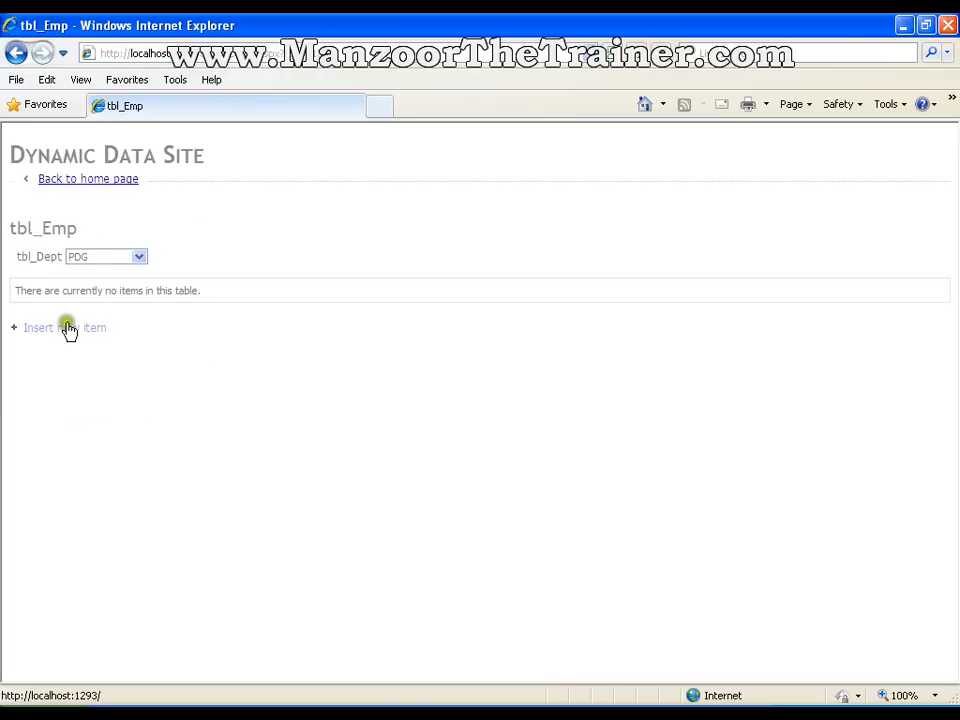
click(87, 178)
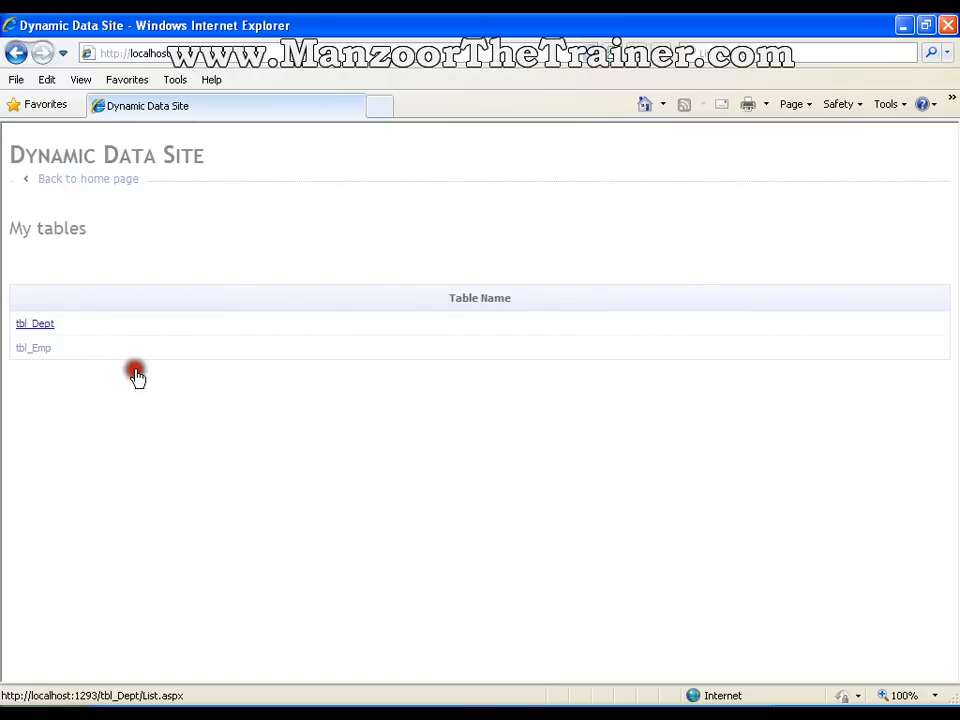
List QA's five employees from tbl_Dept, then filter tbl_Emp to Admin's four employees
click(34, 323)
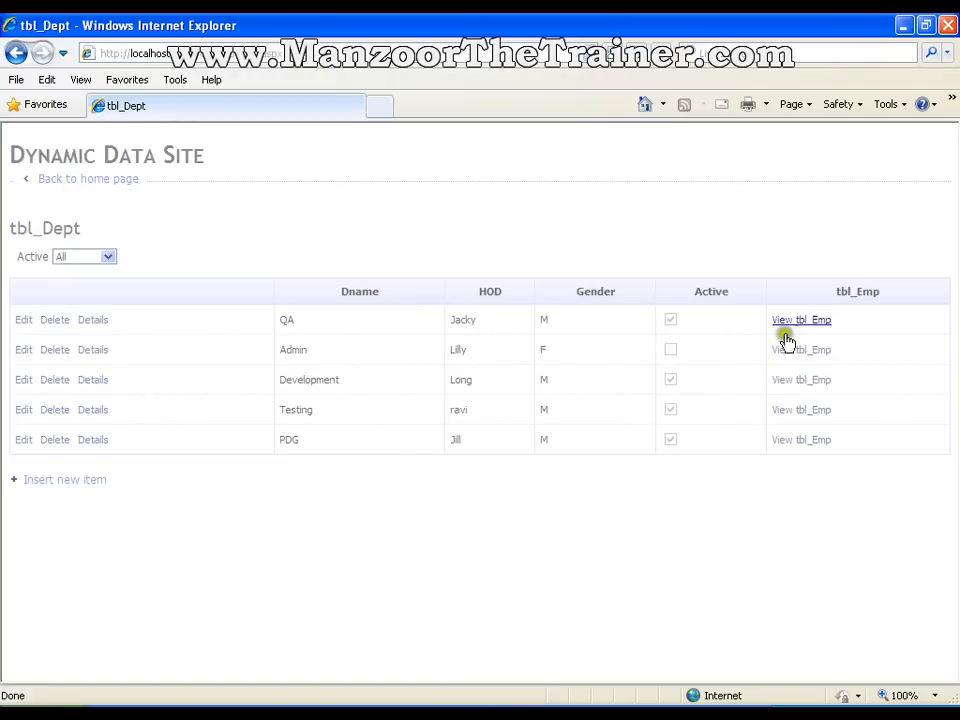
click(800, 319)
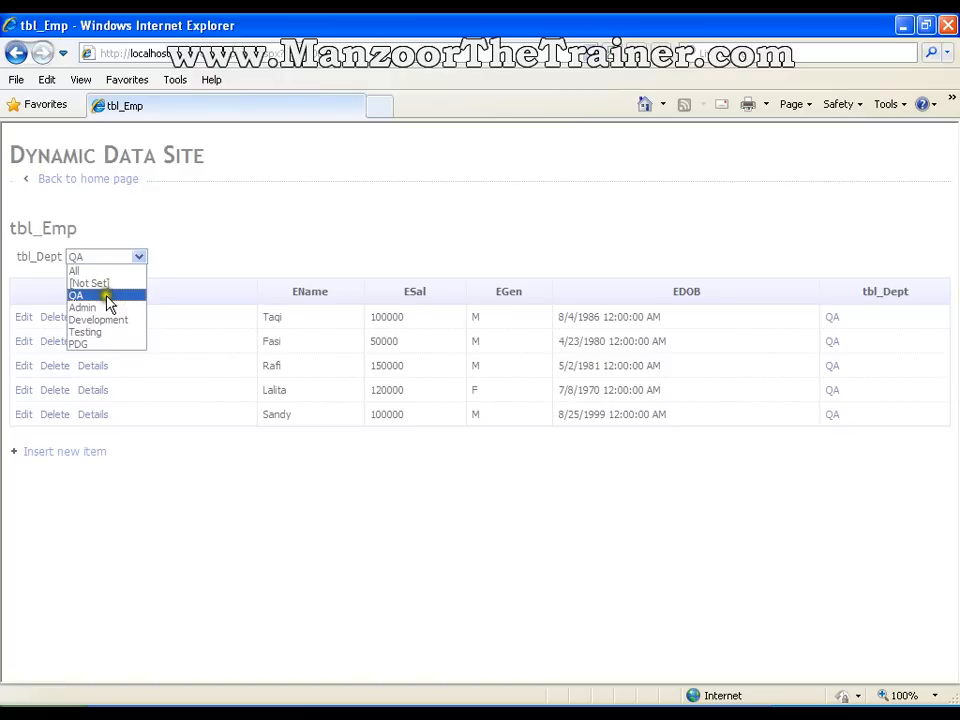
click(82, 307)
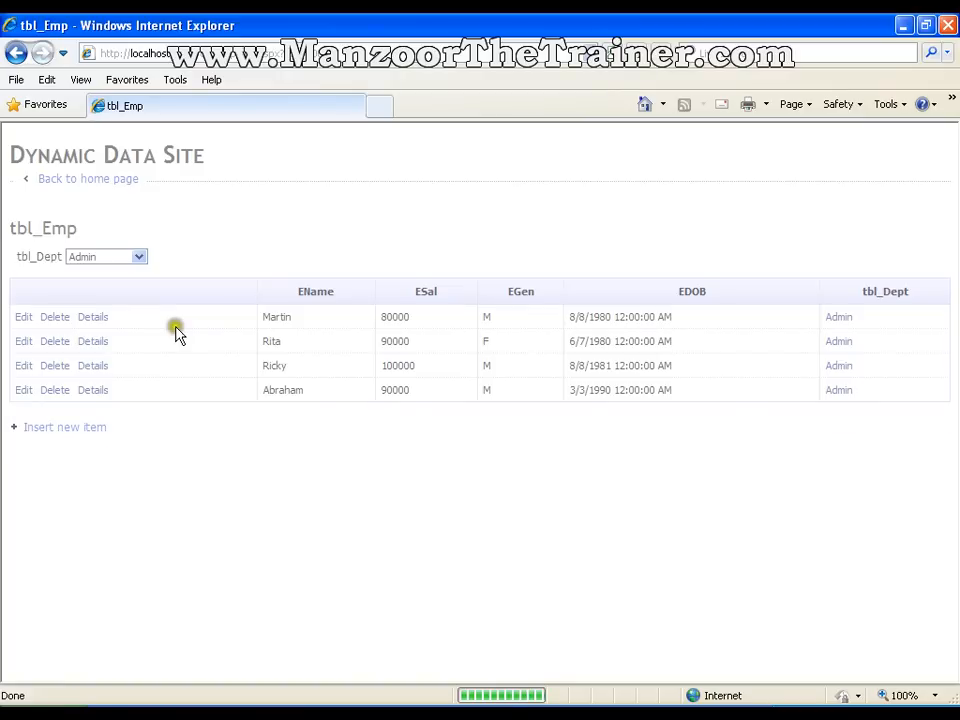
mouse_move(345, 378)
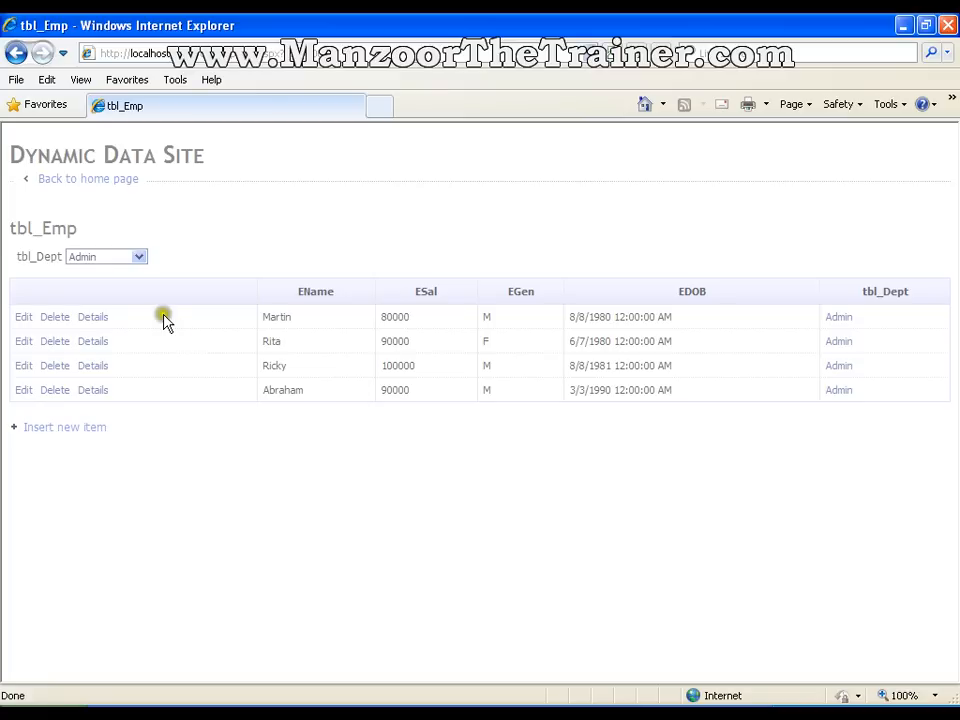
mouse_move(167, 322)
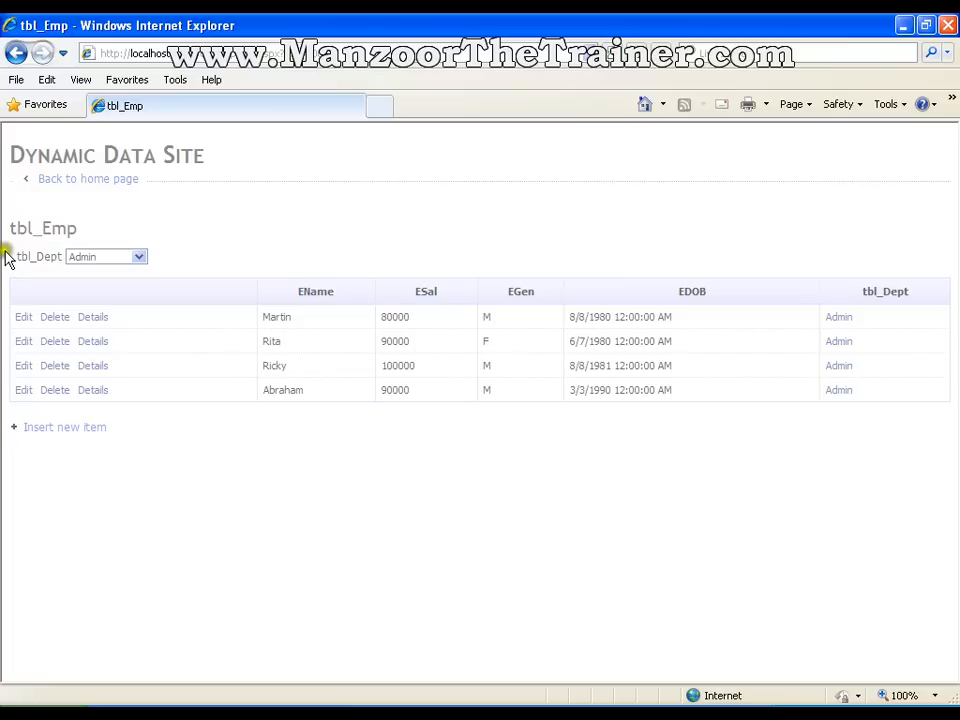
mouse_move(25, 235)
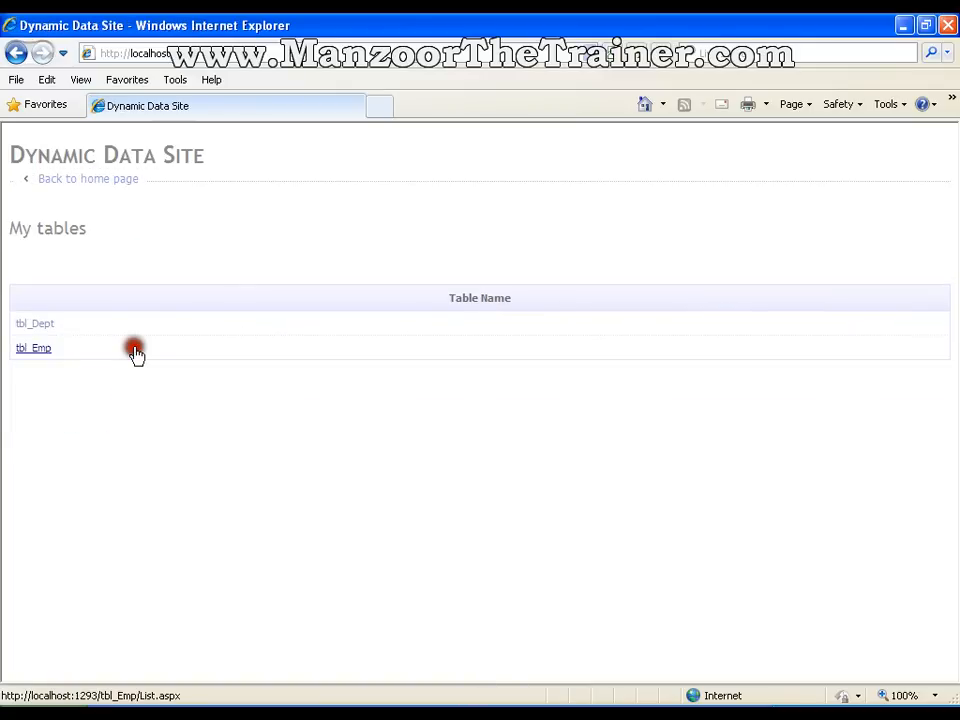
Page through all twelve tbl_Emp records across two pages, then return home
click(33, 347)
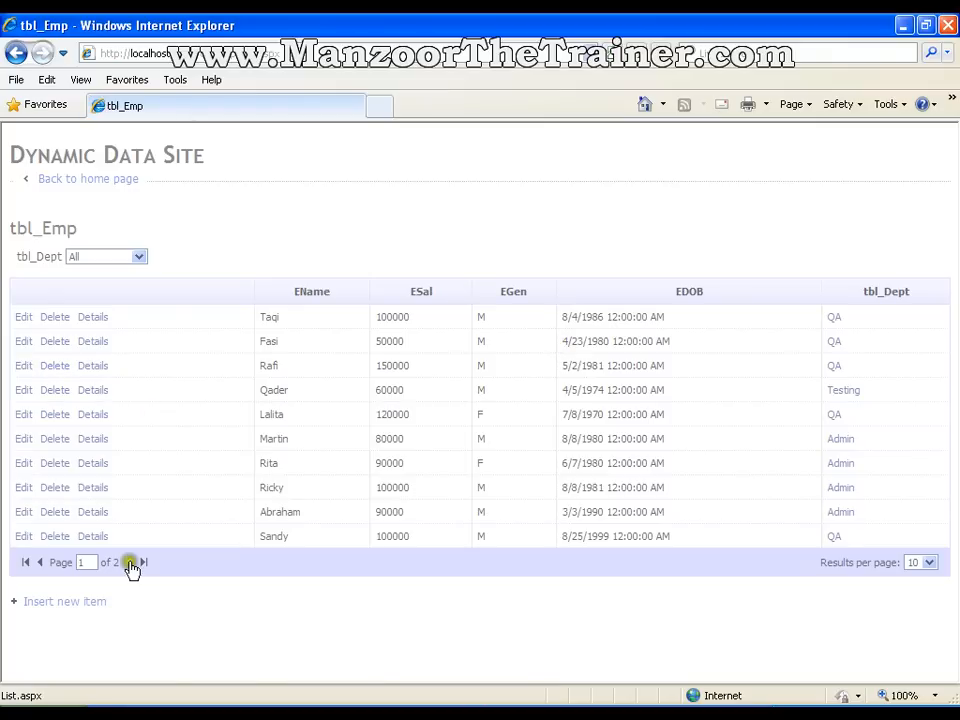
click(130, 562)
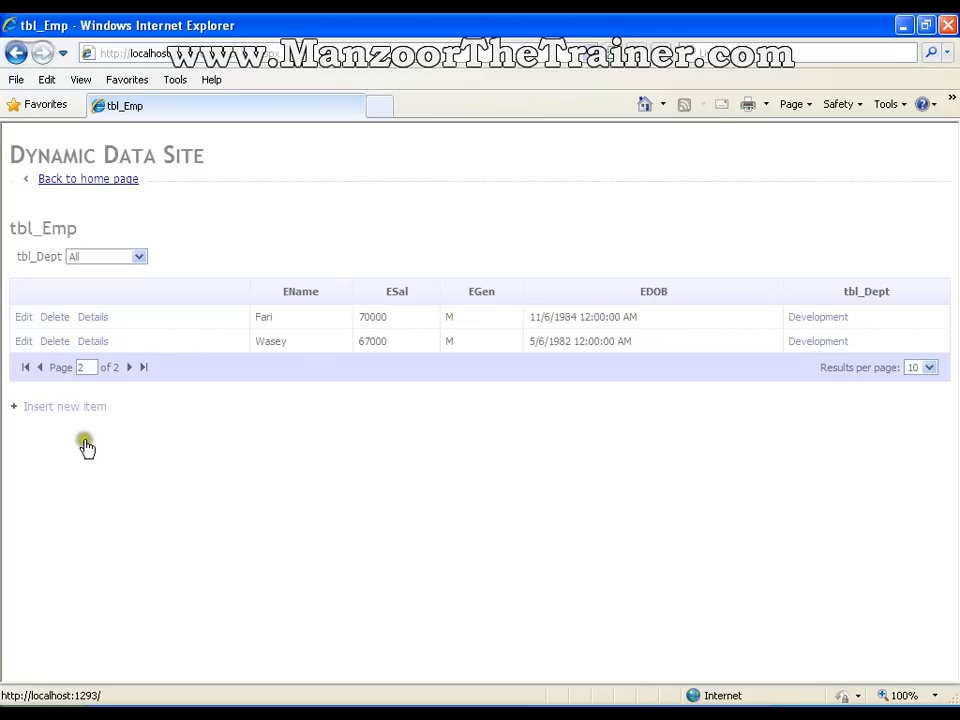
click(88, 178)
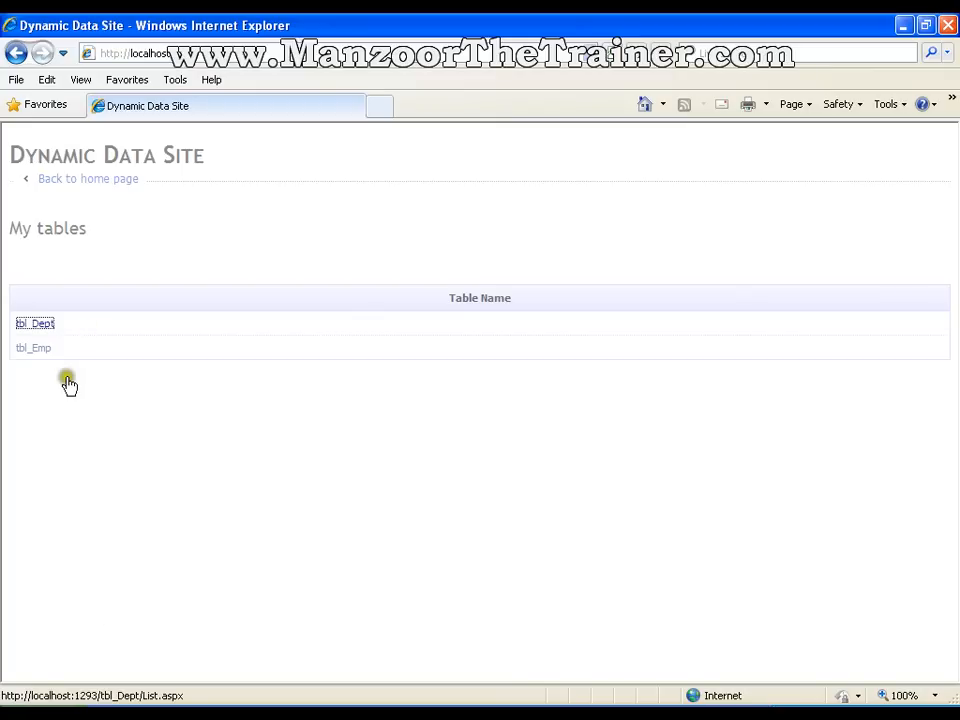
Show the tbl_Dept listing with QA, Admin, Development, Testing and PDG
click(35, 323)
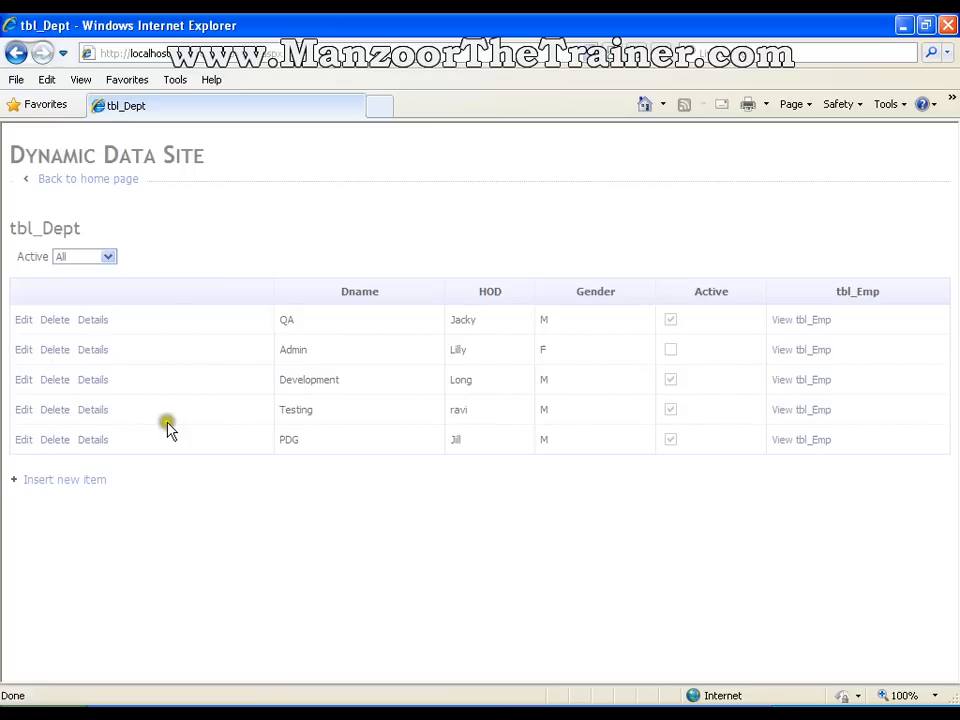
mouse_move(170, 430)
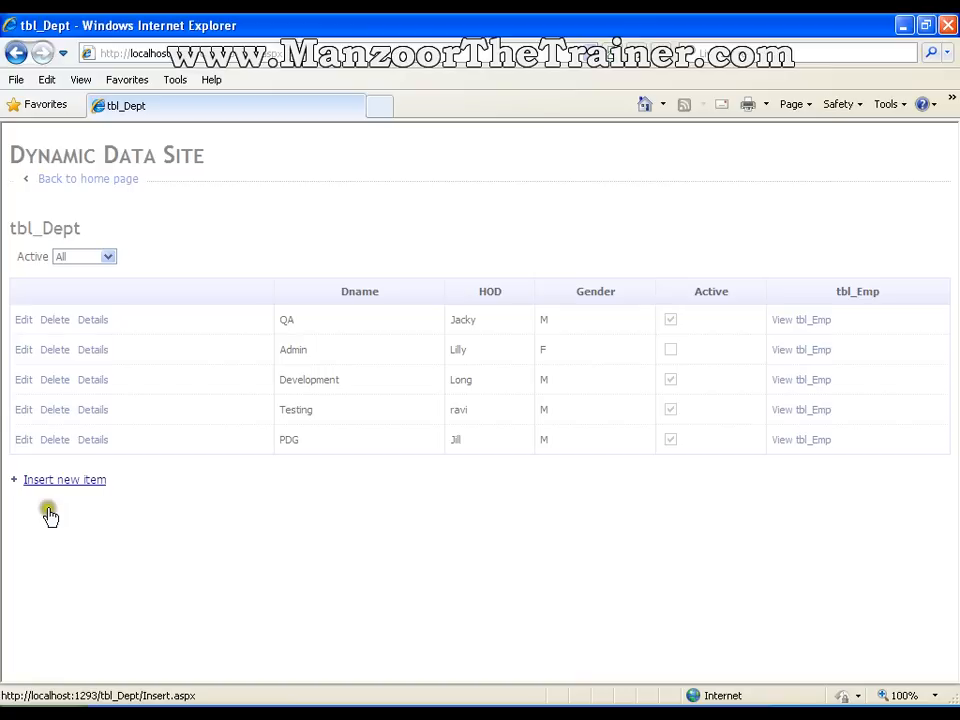
mouse_move(55, 482)
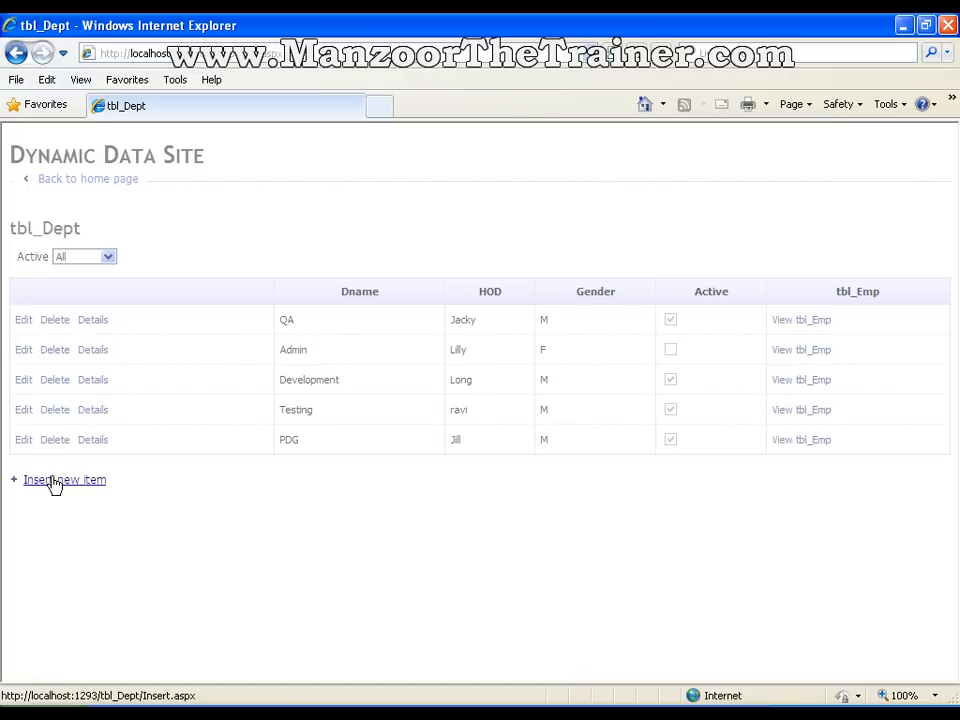